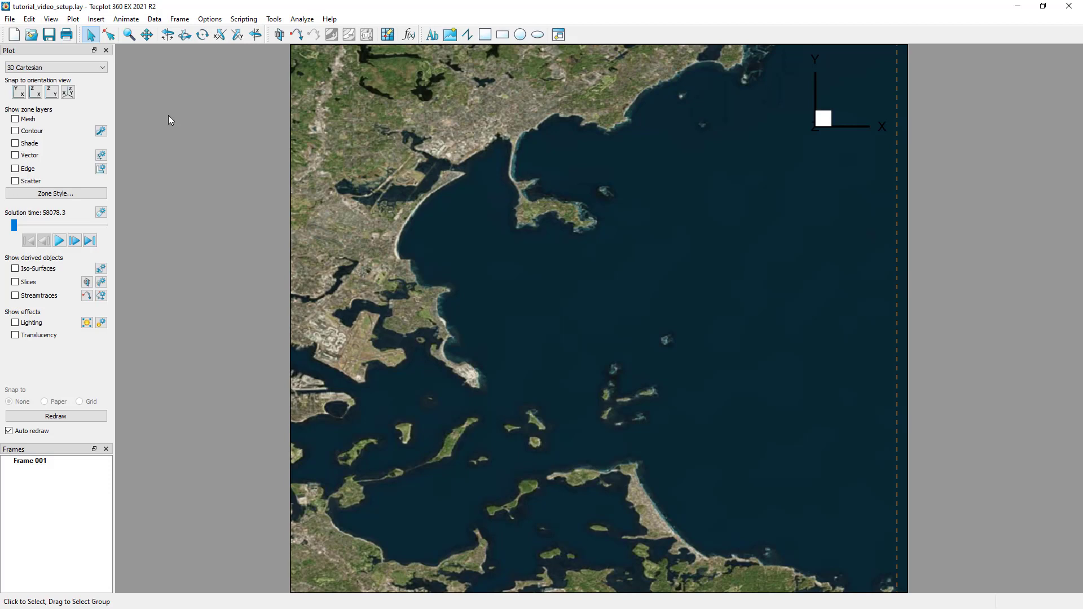
mouse_move(43, 135)
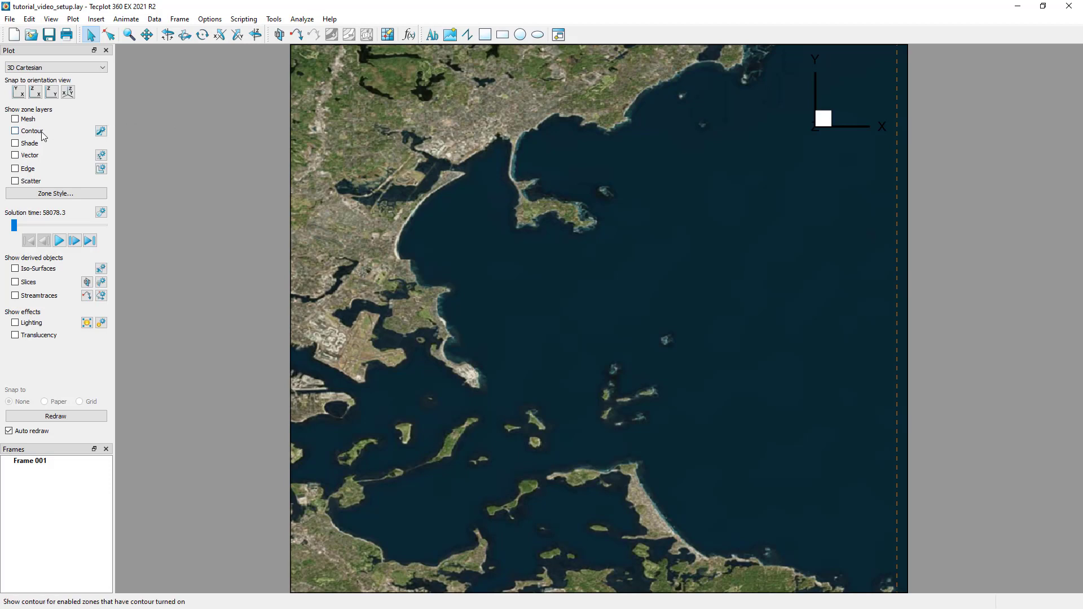
Turn on the Contour zone layer to flood the bay with longitude bands.
left_click(15, 132)
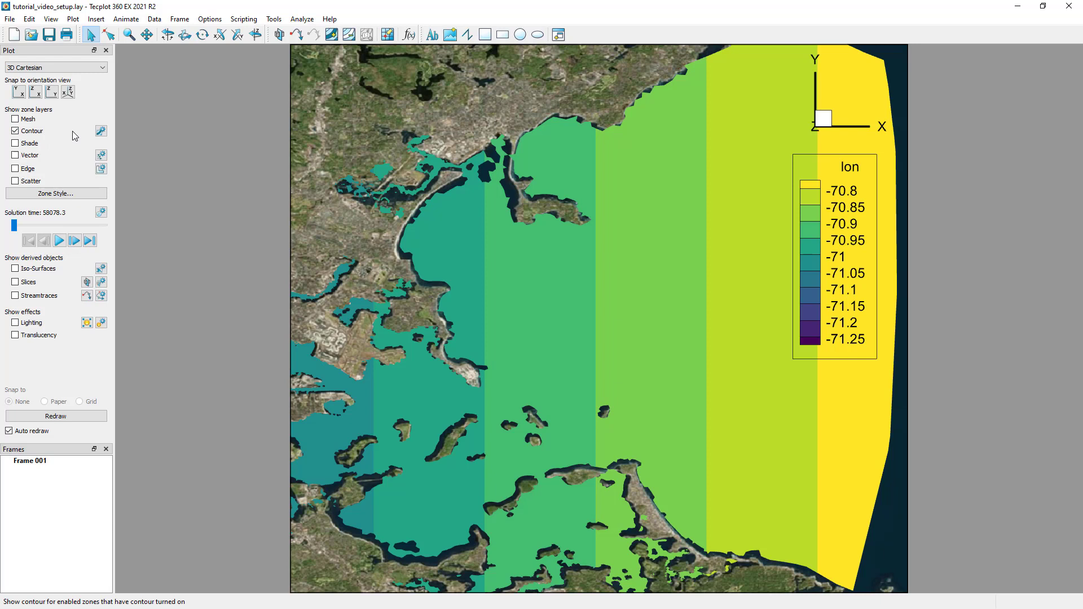
mouse_move(73, 136)
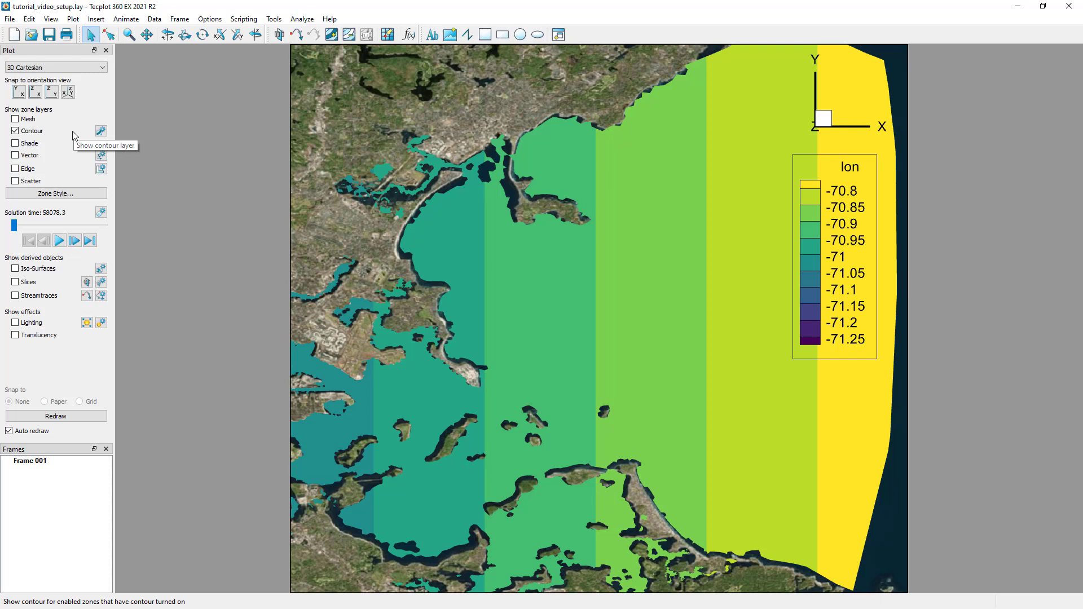
mouse_move(74, 136)
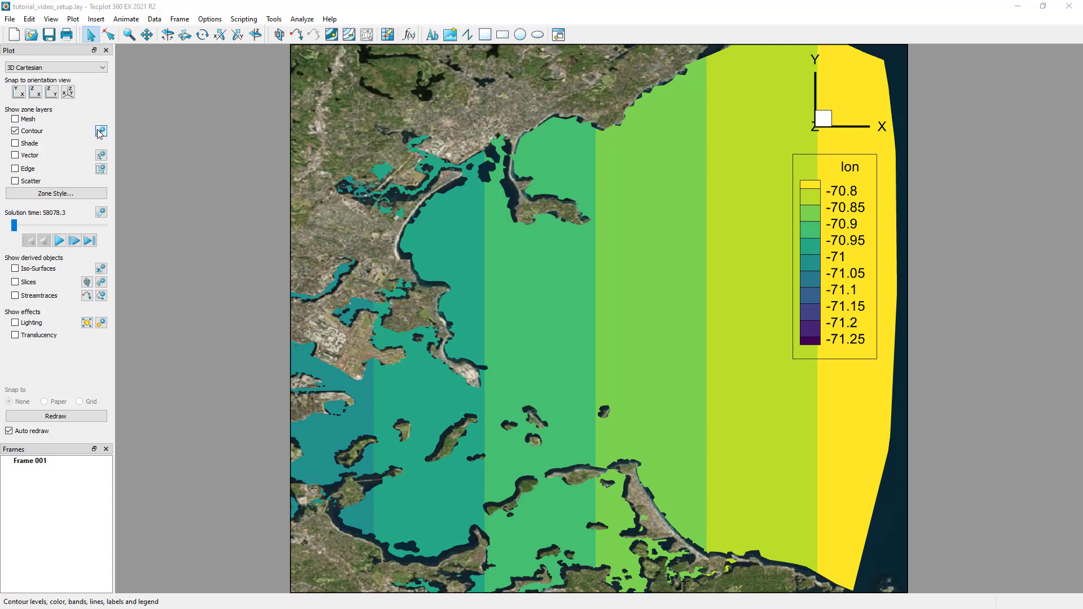
In contour details, change the contour variable to 19: salinity.
left_click(100, 131)
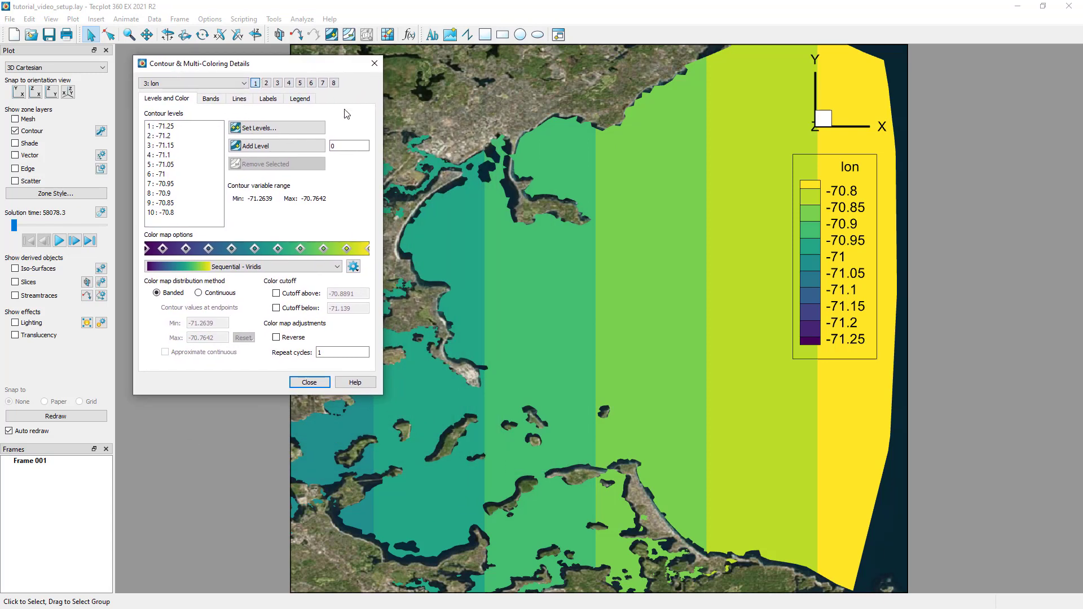
mouse_move(249, 107)
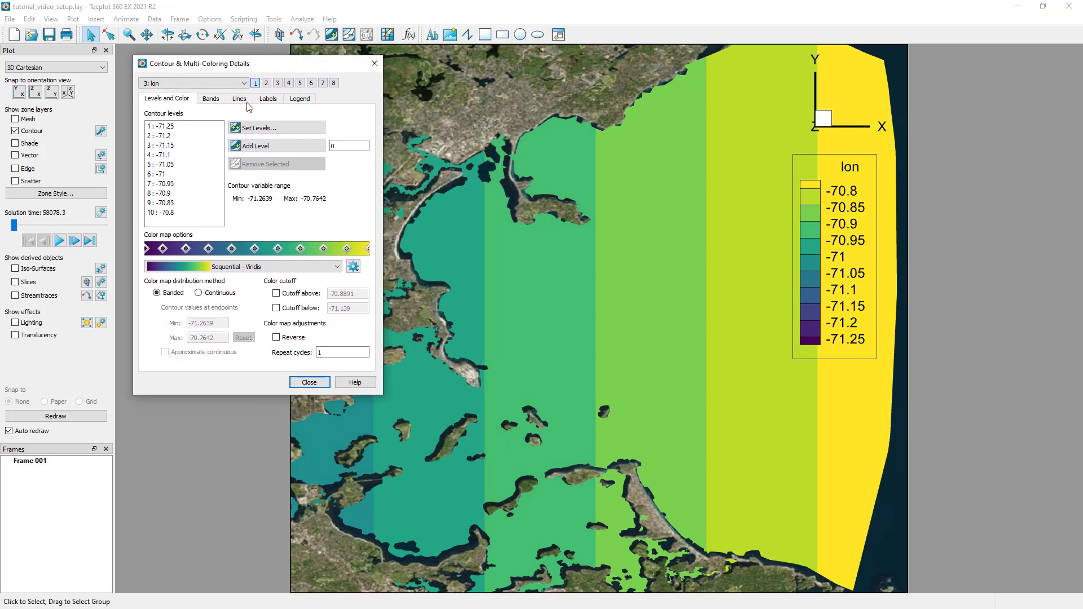
left_click(244, 83)
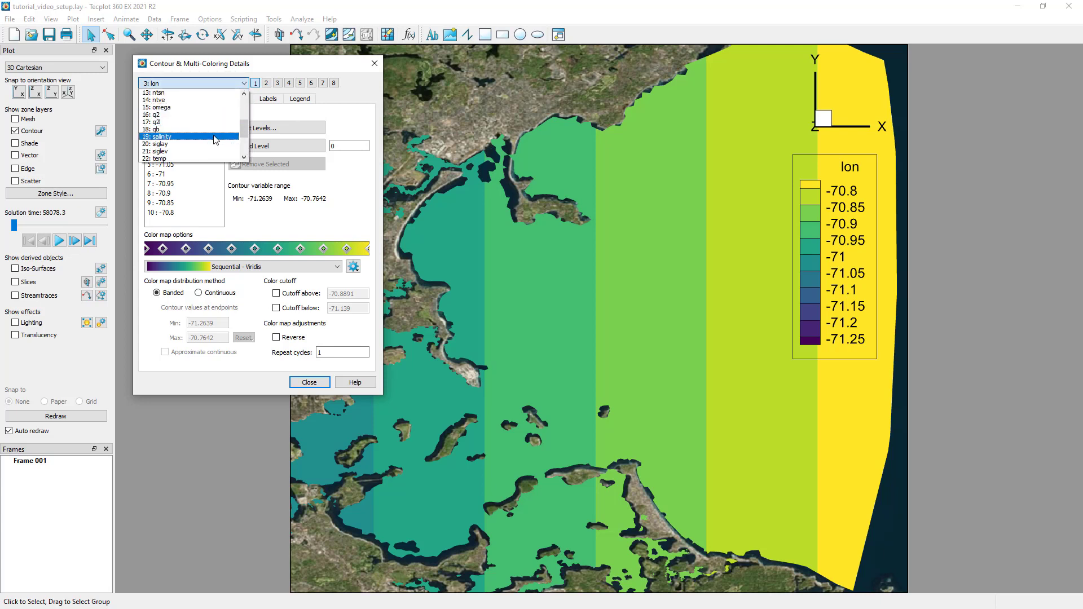
left_click(157, 136)
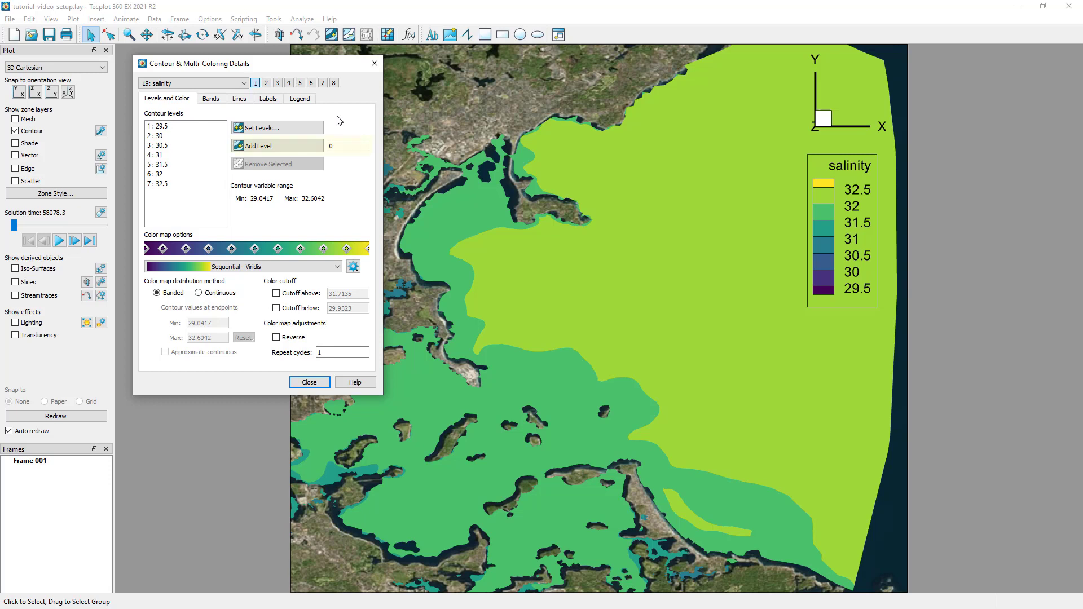
left_click(276, 146)
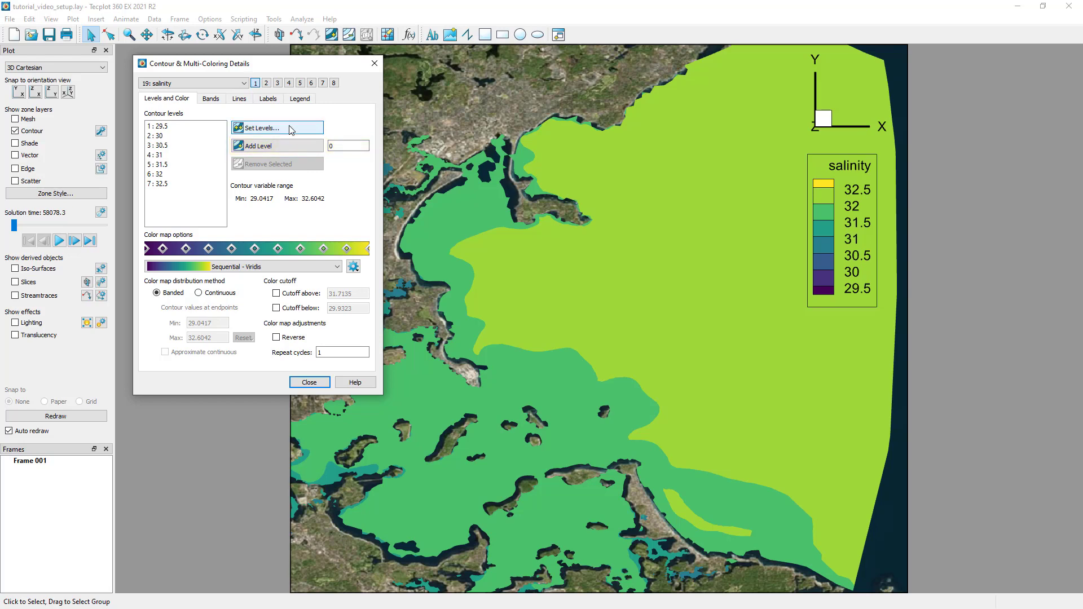
Set salinity contour levels to 25 levels from minimum 28 to maximum 34.
left_click(275, 128)
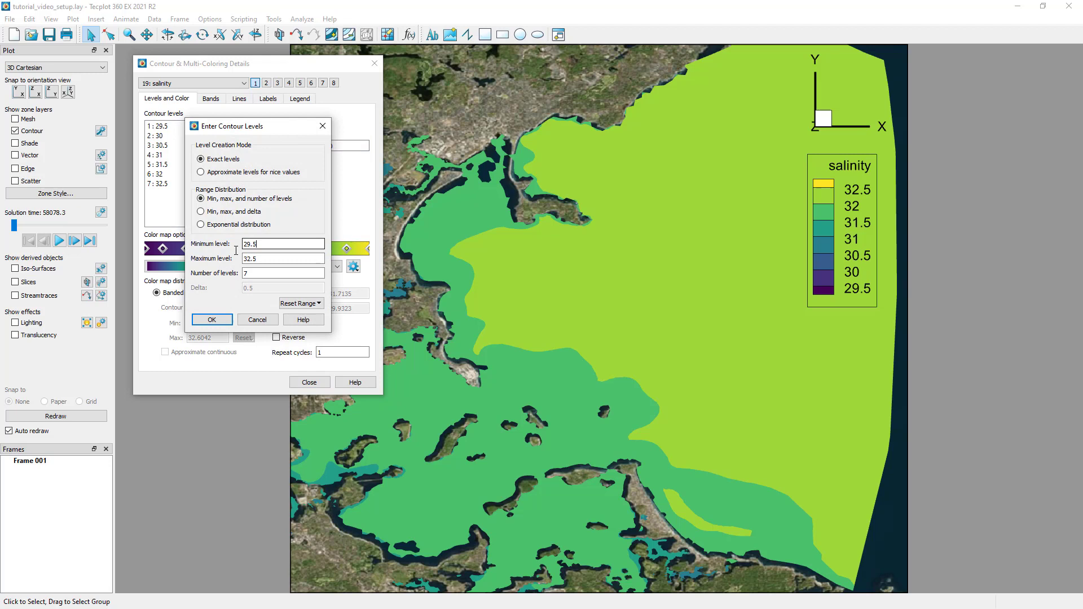
type("28")
left_click(282, 258)
type("34")
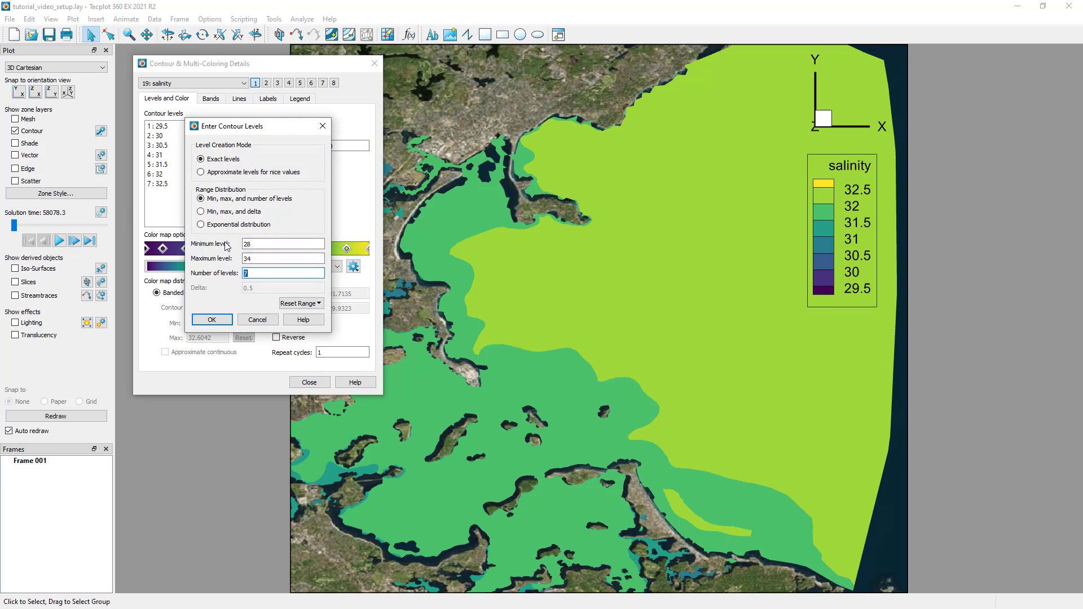
type("25")
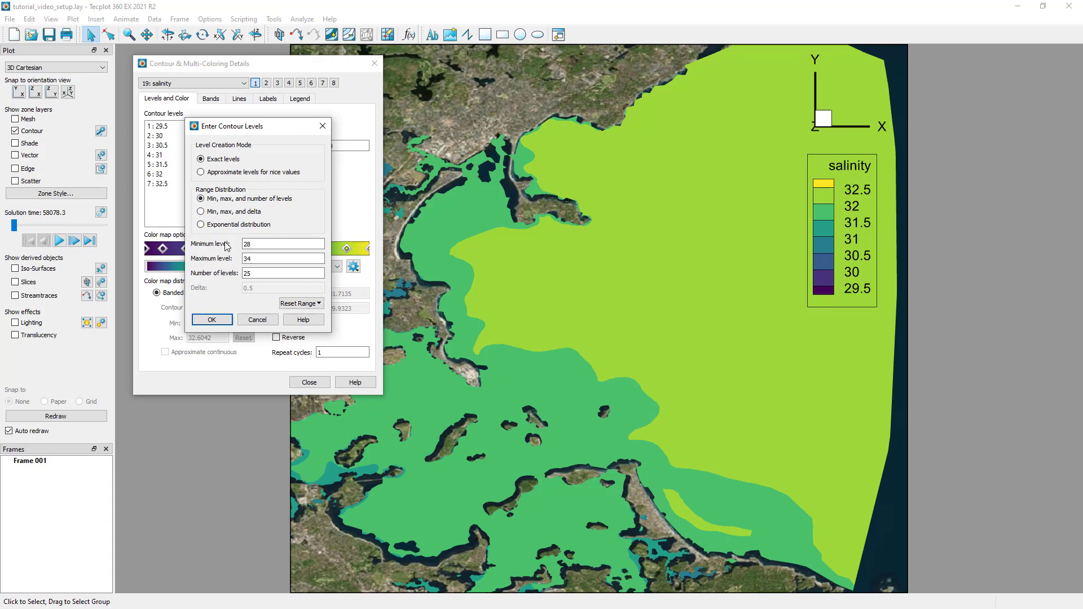
left_click(211, 319)
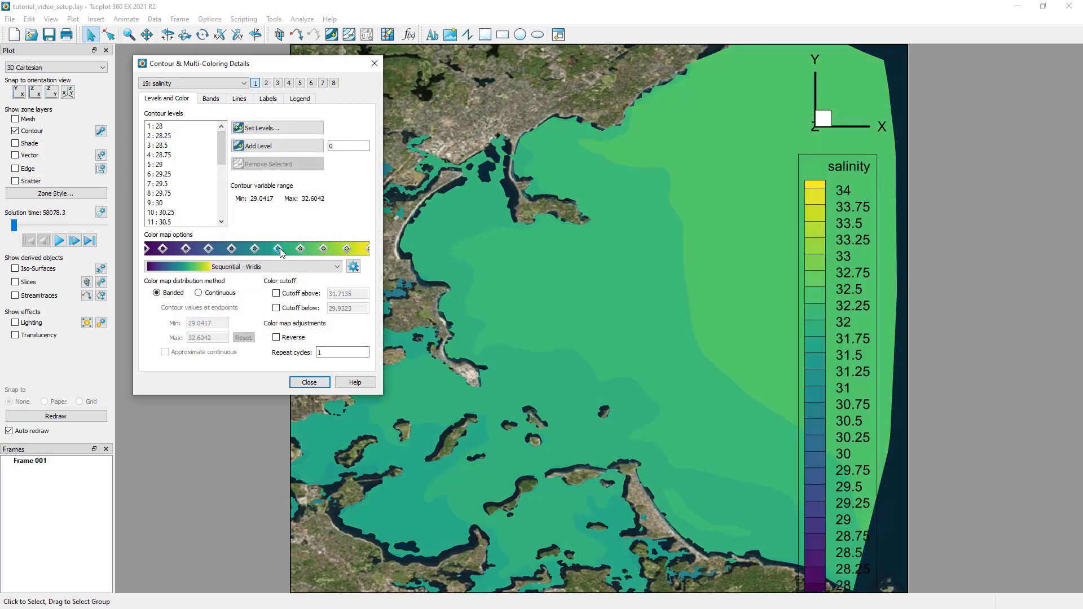
Apply the cmocean - haline colour map to the salinity contours.
right_click(279, 248)
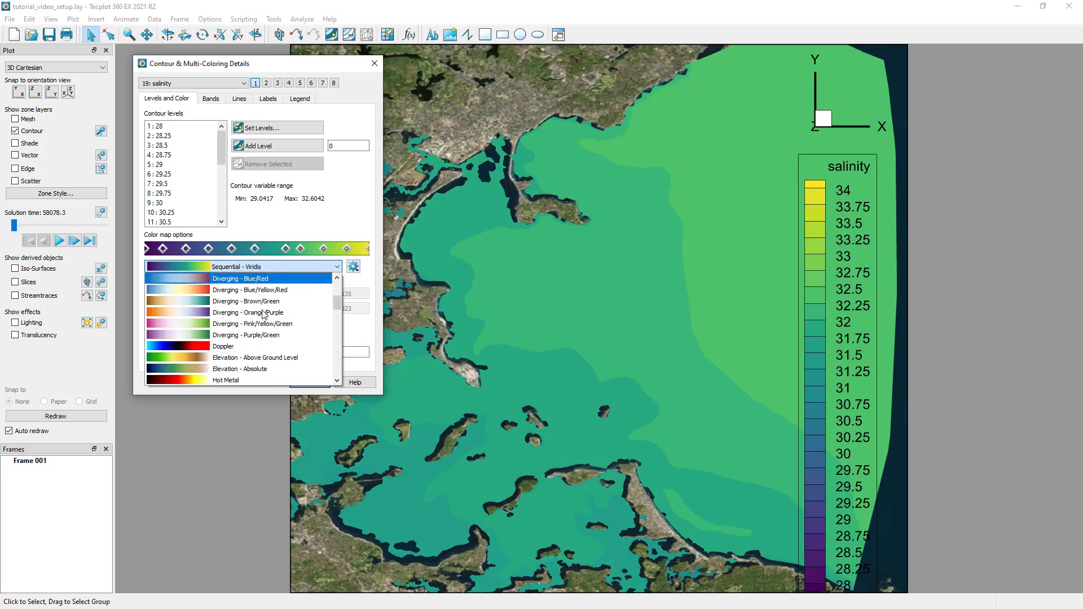
scroll("down", 3)
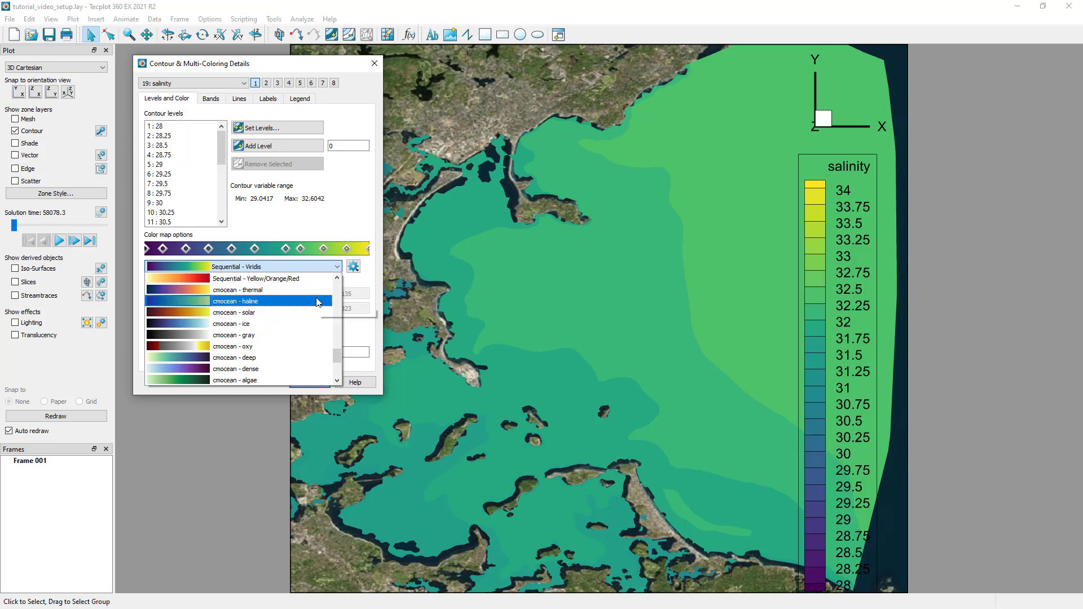
mouse_move(316, 301)
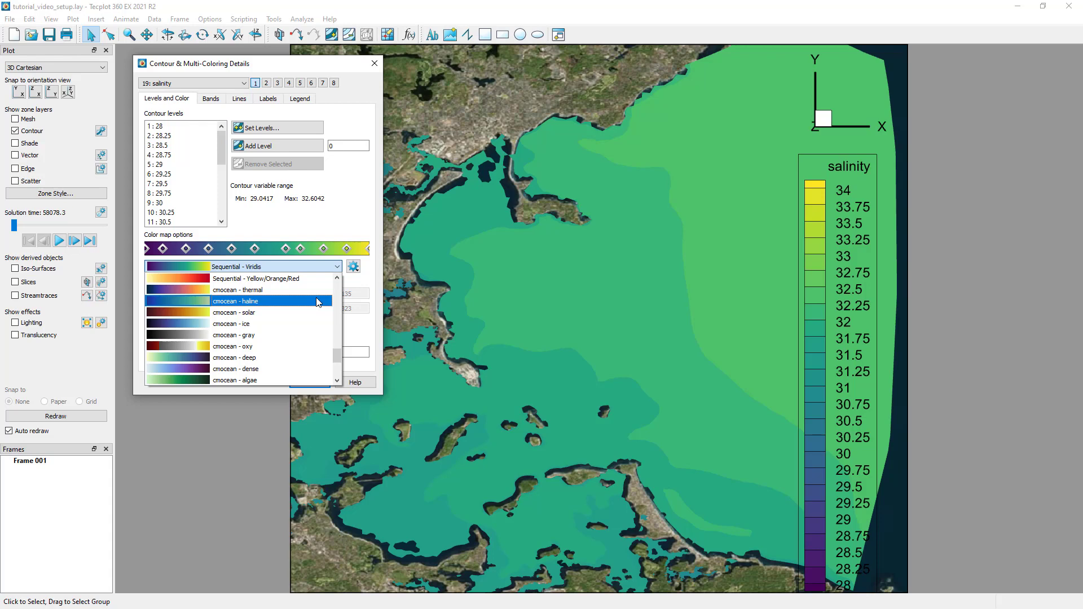
left_click(235, 300)
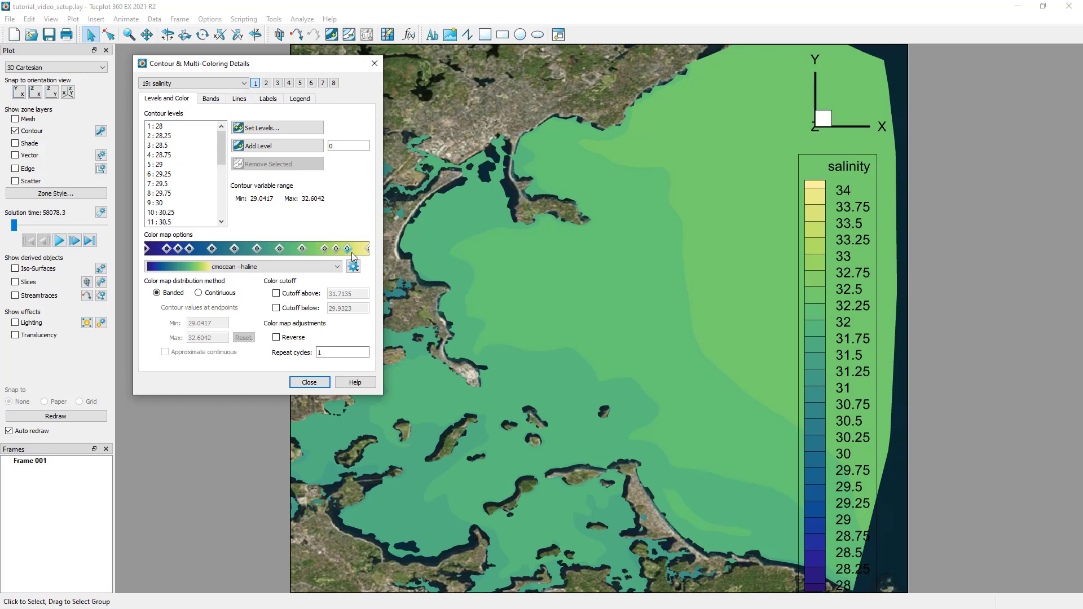
left_click(352, 267)
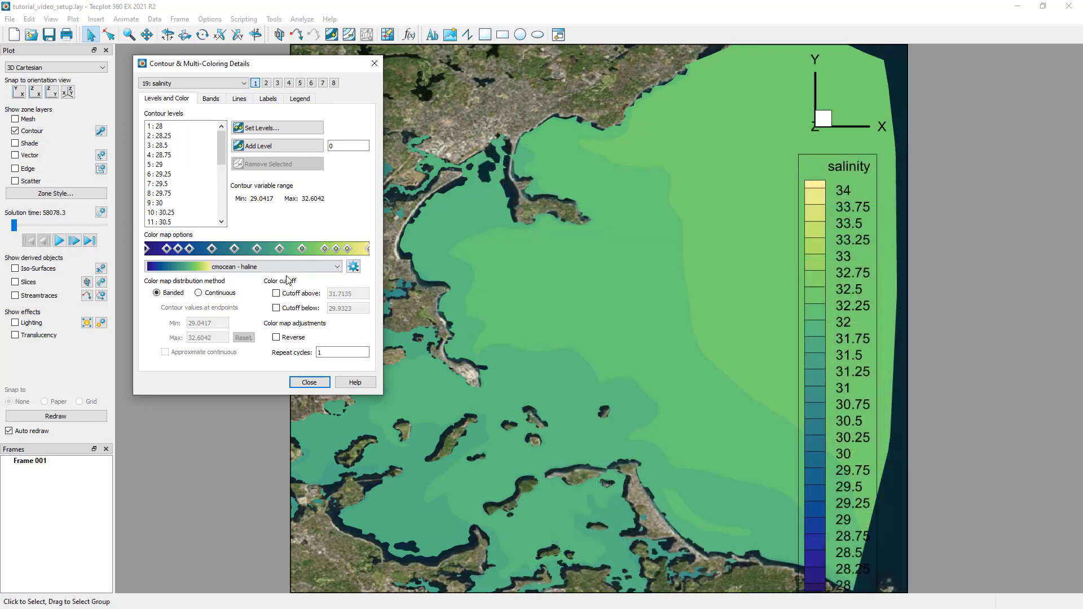
mouse_move(258, 286)
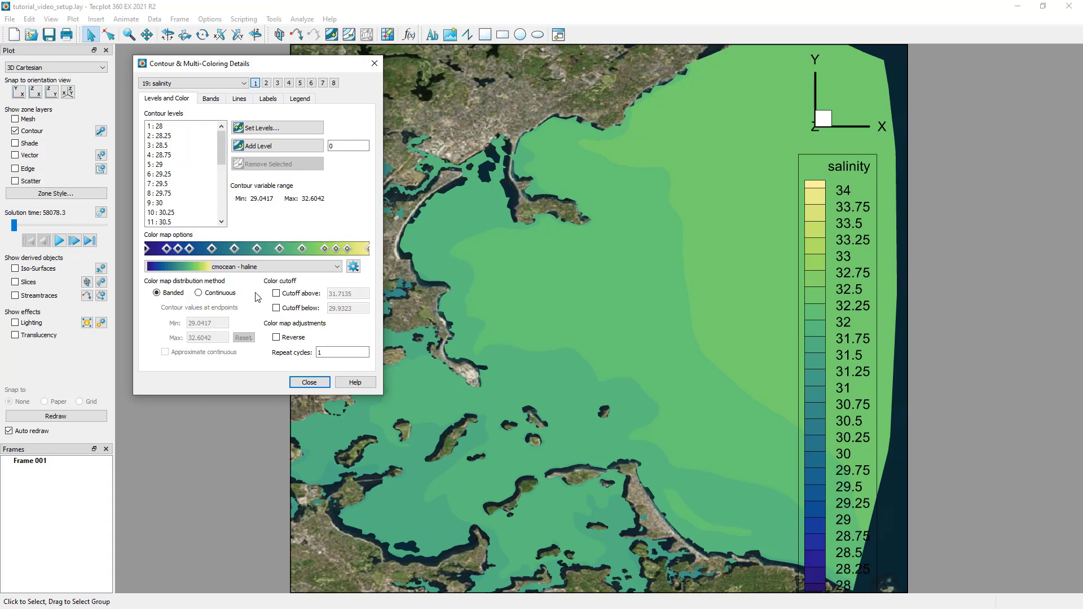
mouse_move(239, 296)
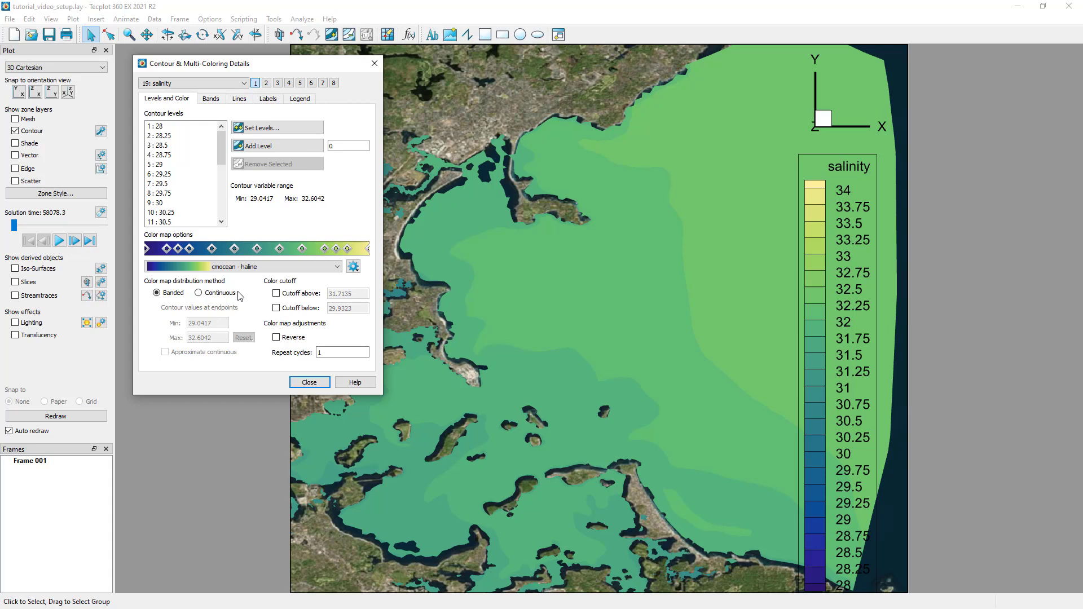
left_click(198, 293)
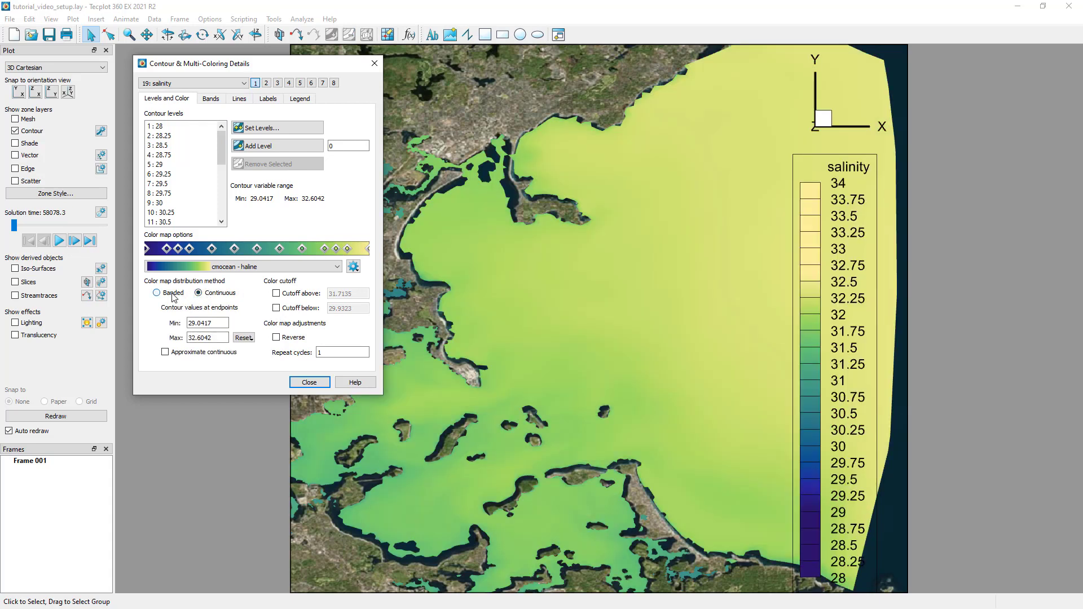
left_click(157, 292)
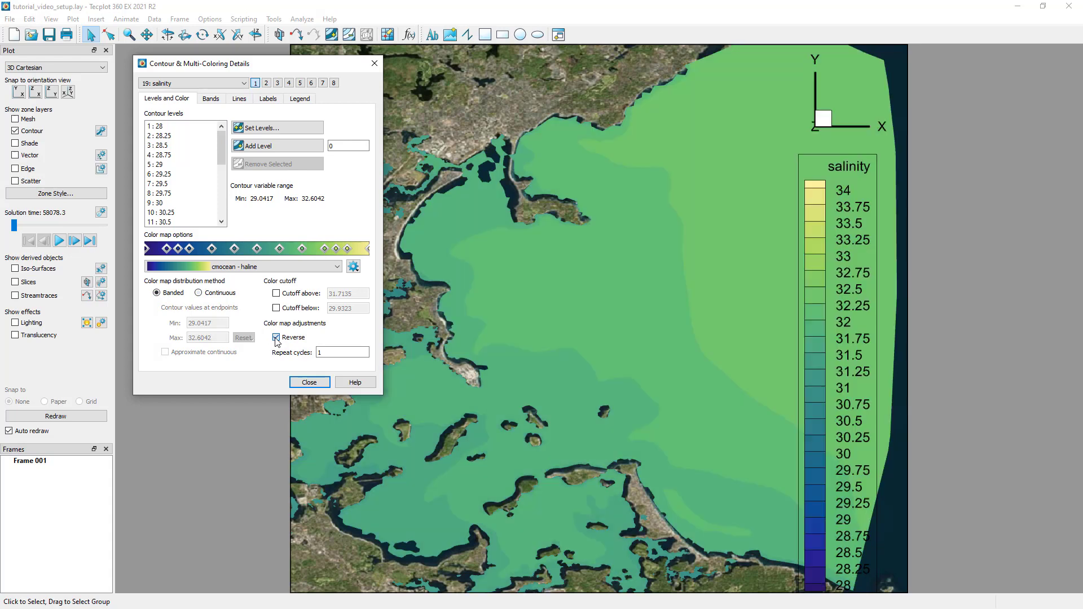
left_click(276, 337)
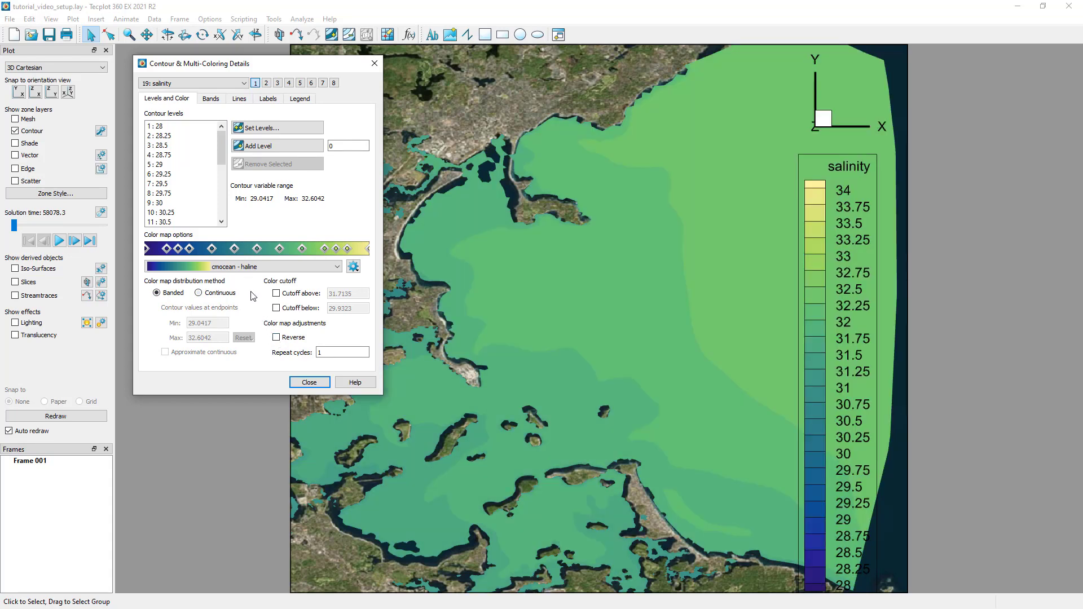
Lay the contour legend out horizontally with a custom 'Salinity' header.
left_click(298, 98)
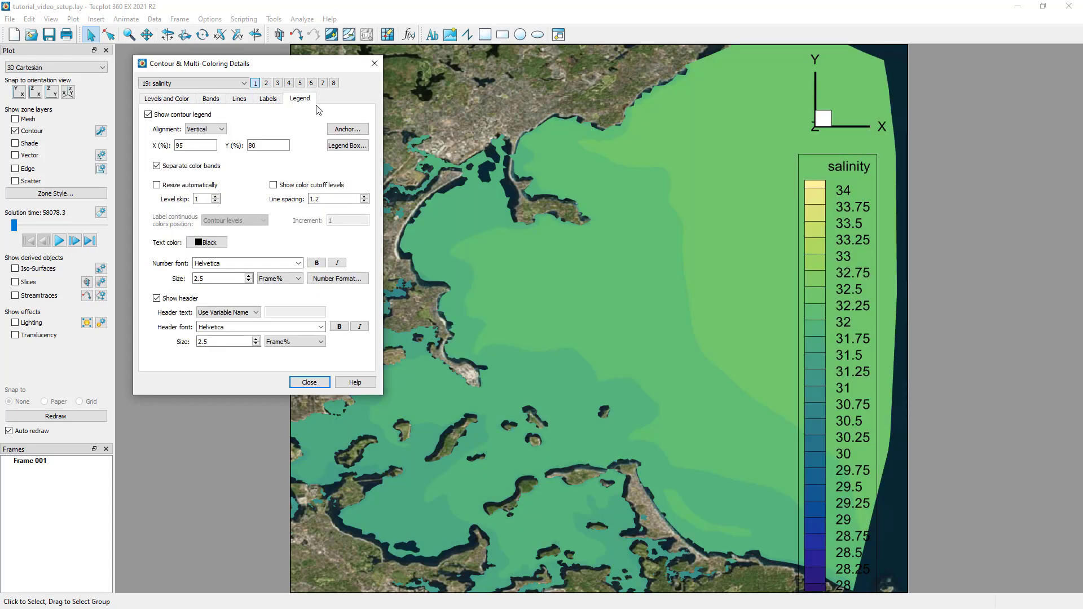
mouse_move(328, 112)
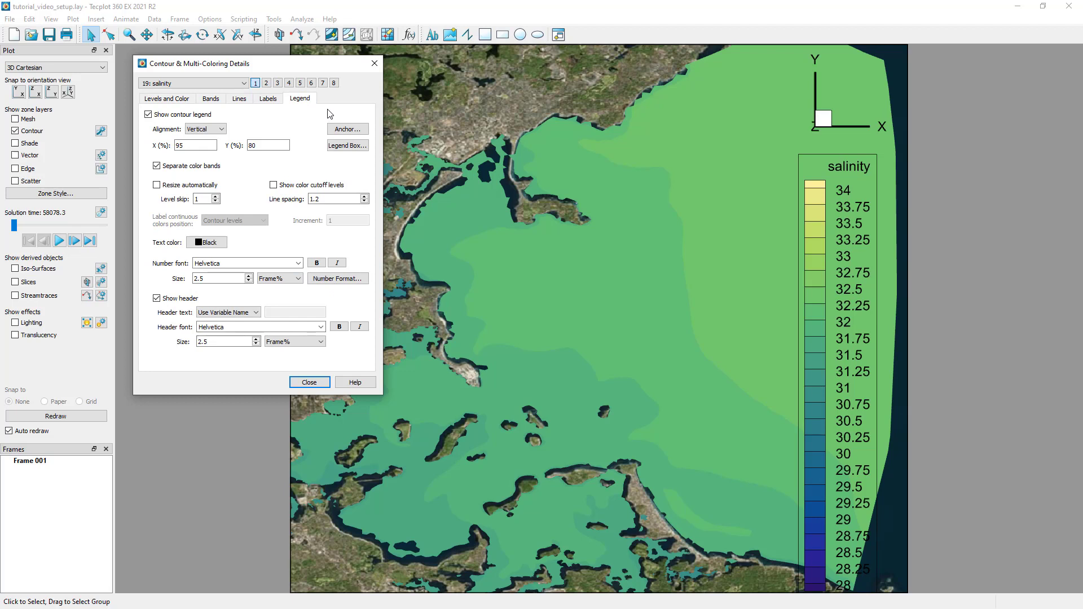
left_click(836, 217)
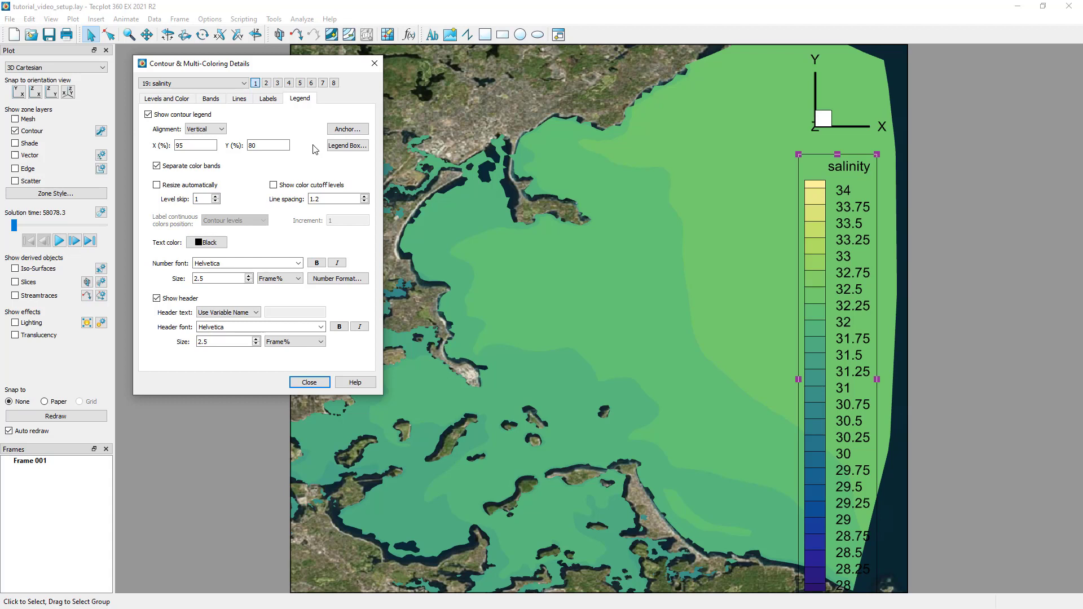
left_click(157, 184)
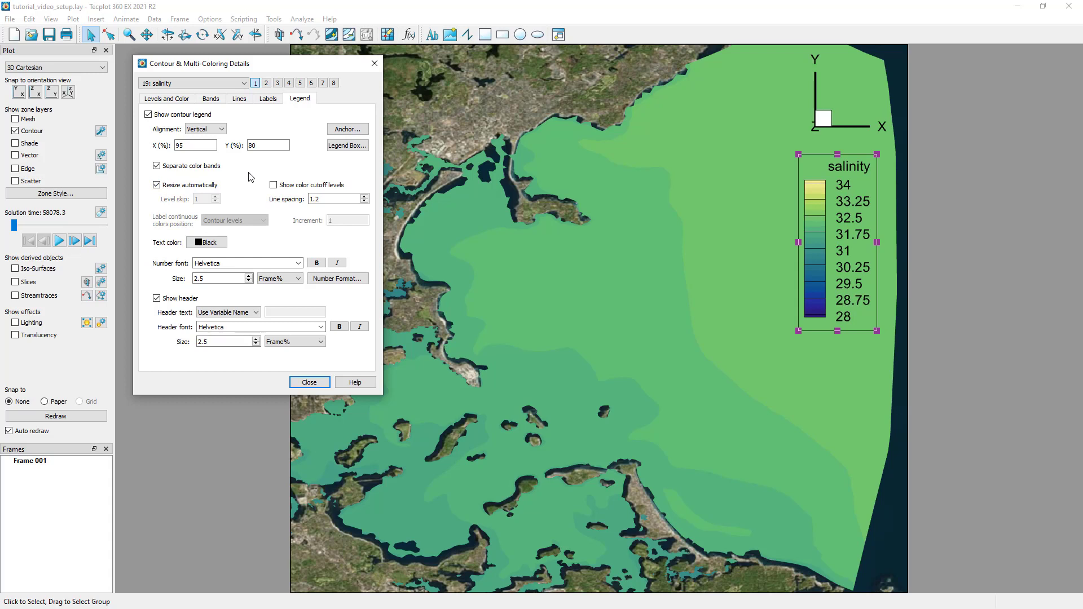
left_click(205, 129)
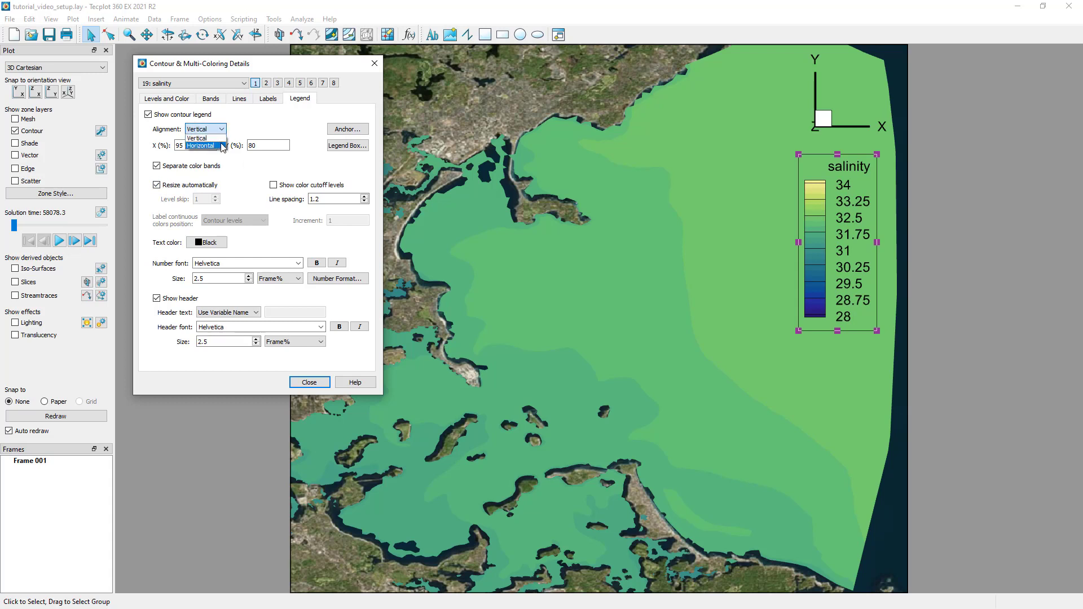
left_click(197, 137)
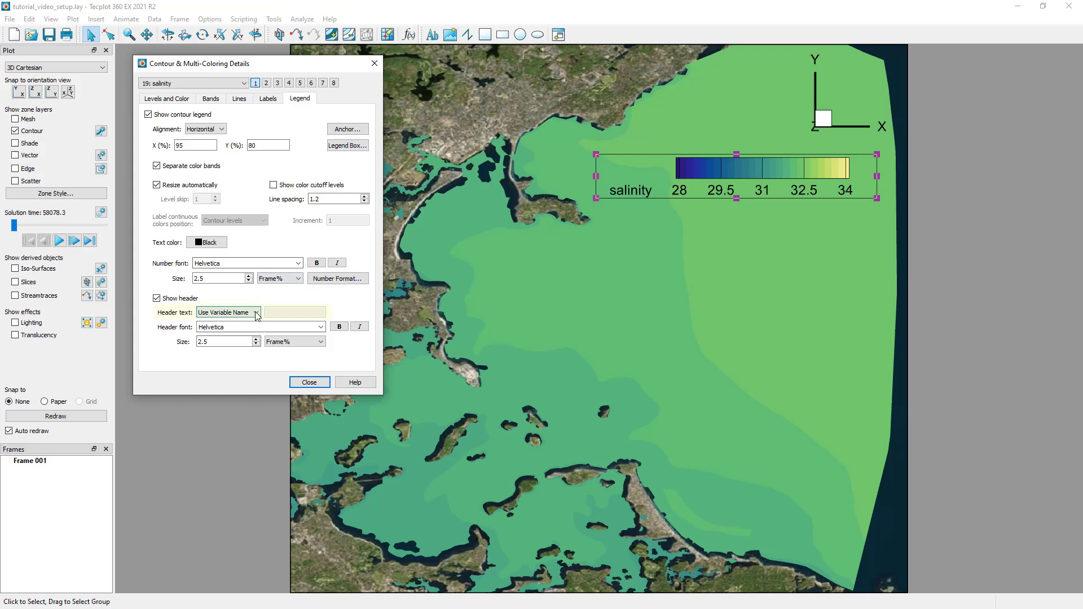
left_click(228, 312)
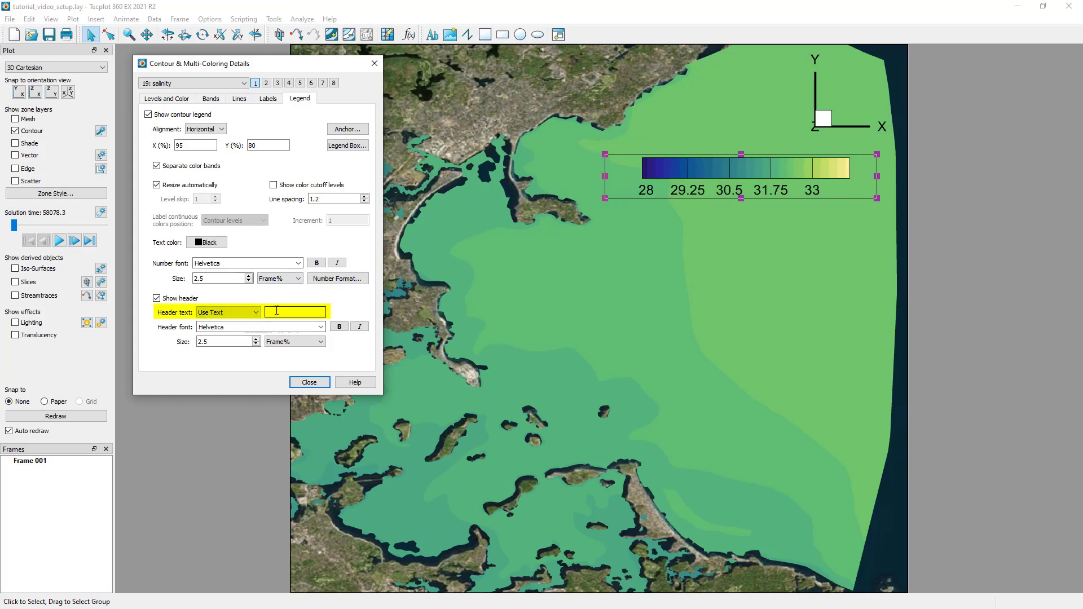
type("Salinity")
left_click(222, 278)
type("1.5")
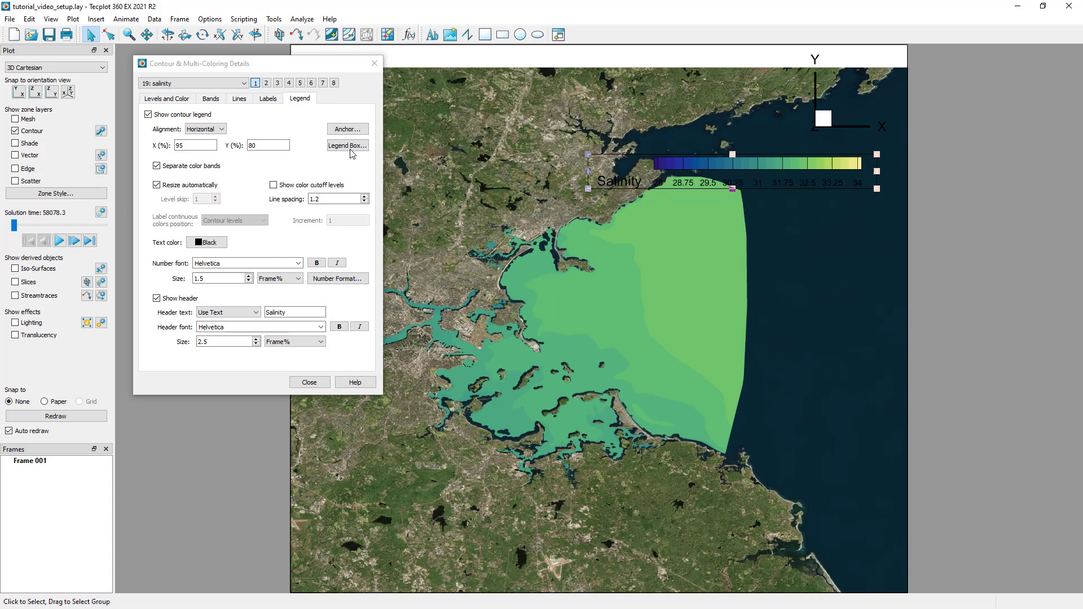
Give the legend a white-filled box and close the contour details dialog.
left_click(347, 145)
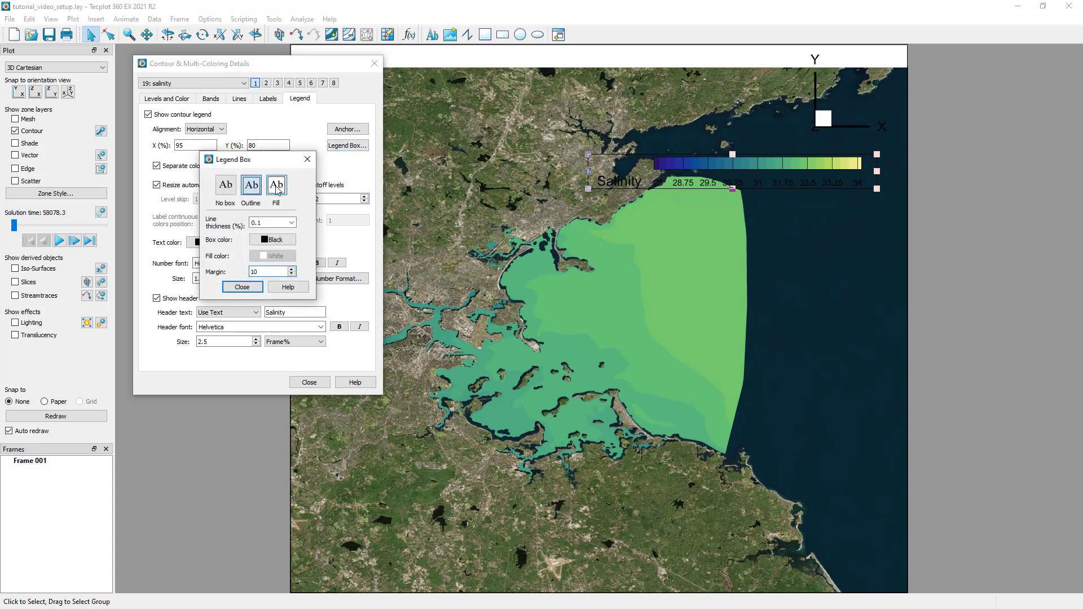
left_click(276, 185)
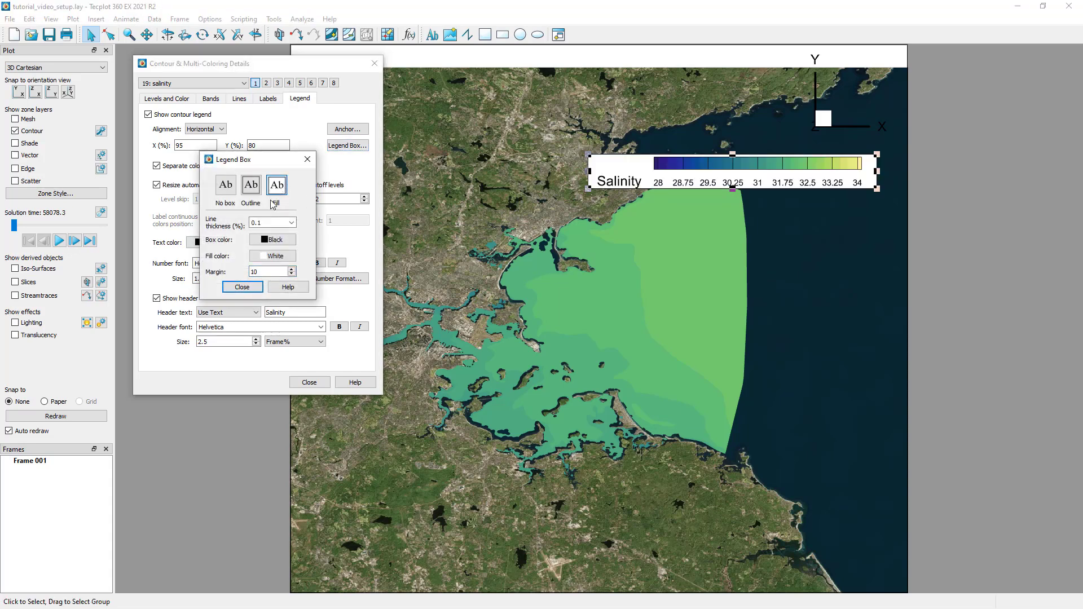
left_click(242, 287)
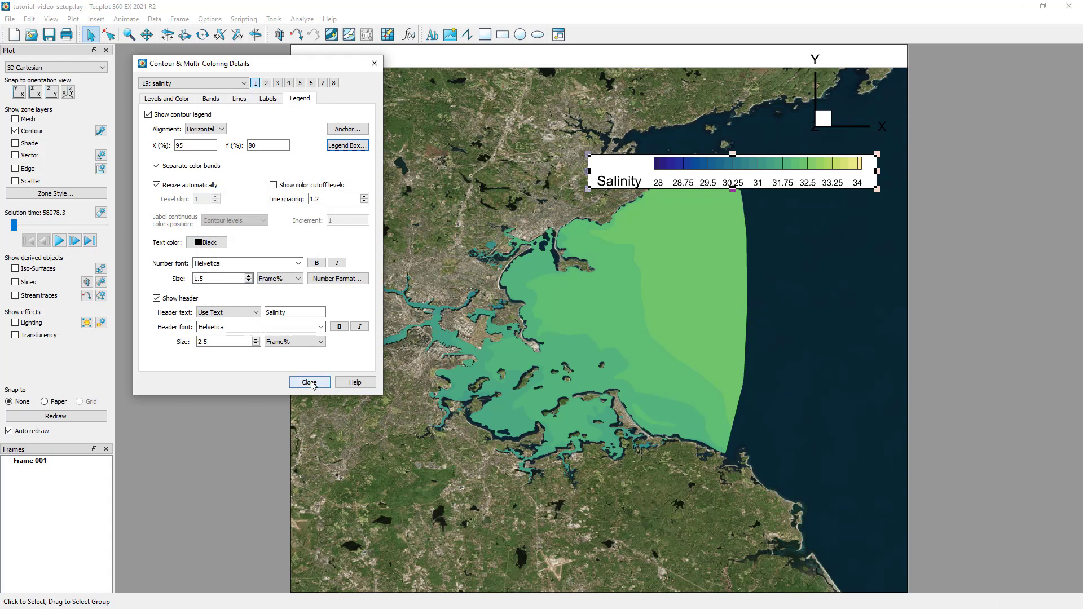
left_click(308, 382)
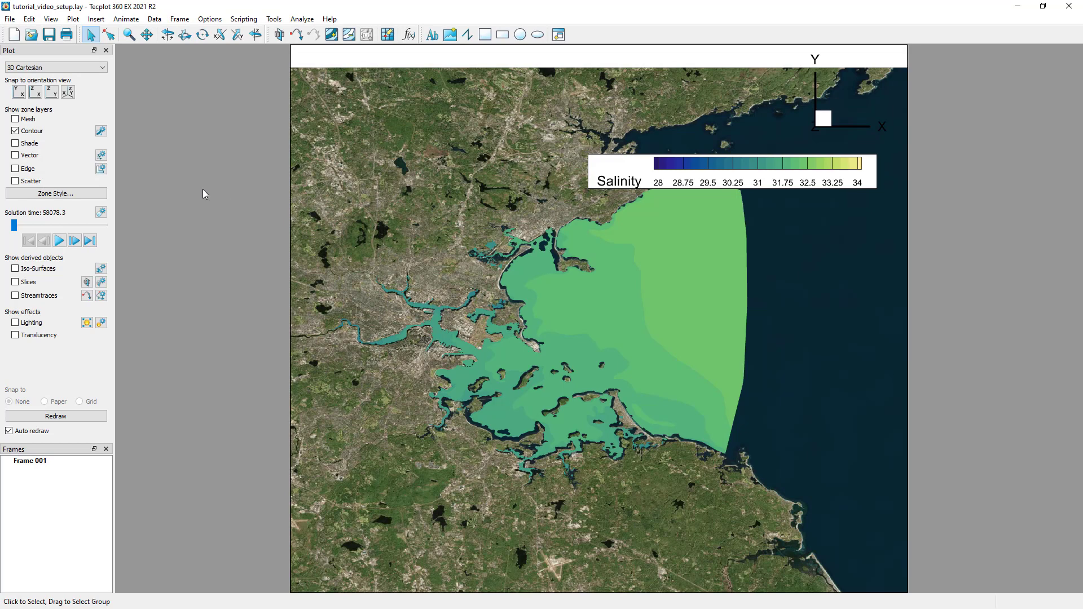
Set the zone contour type to Lines and flood, flooding by C1: salinity.
left_click(56, 193)
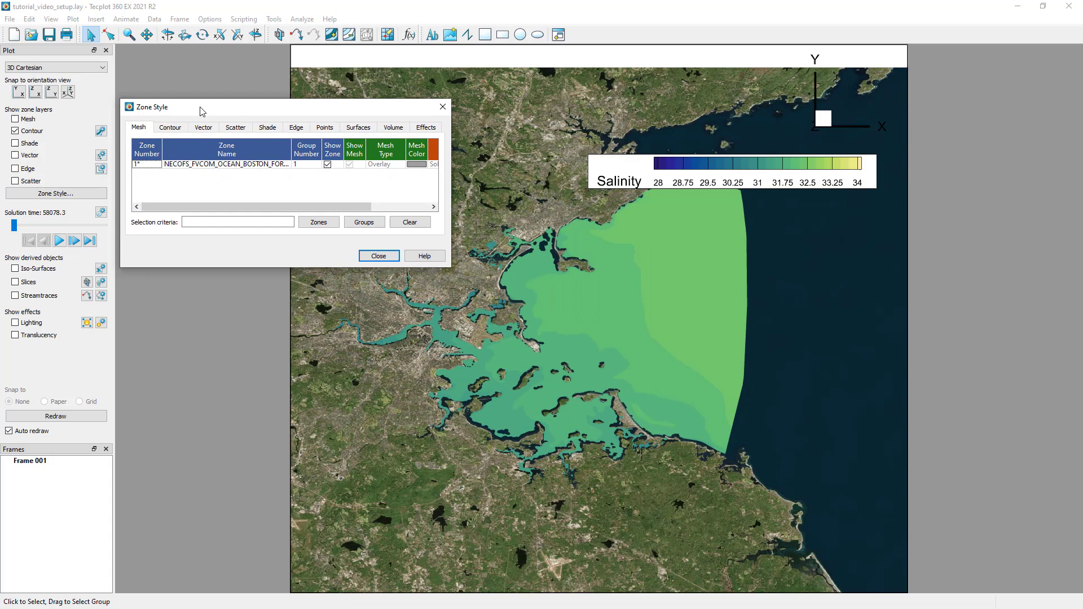
left_click(170, 127)
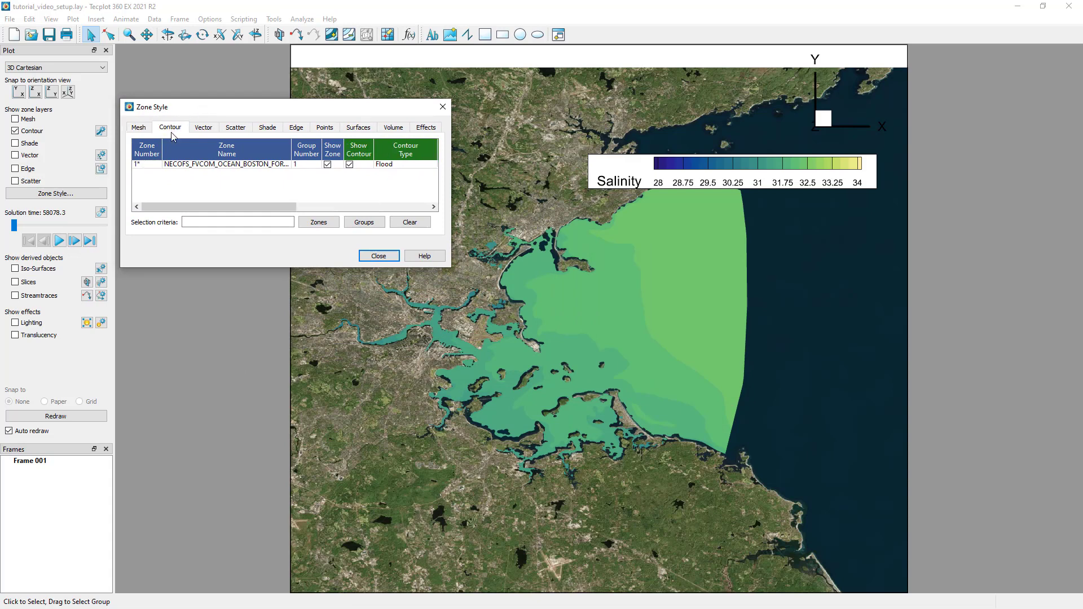
scroll("right", 3)
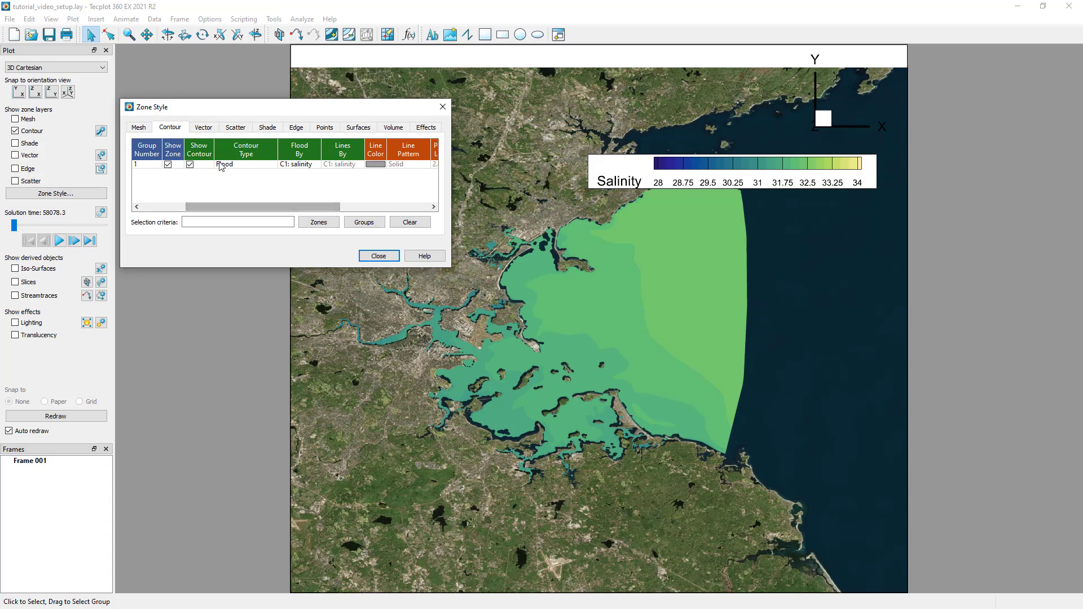
left_click(245, 164)
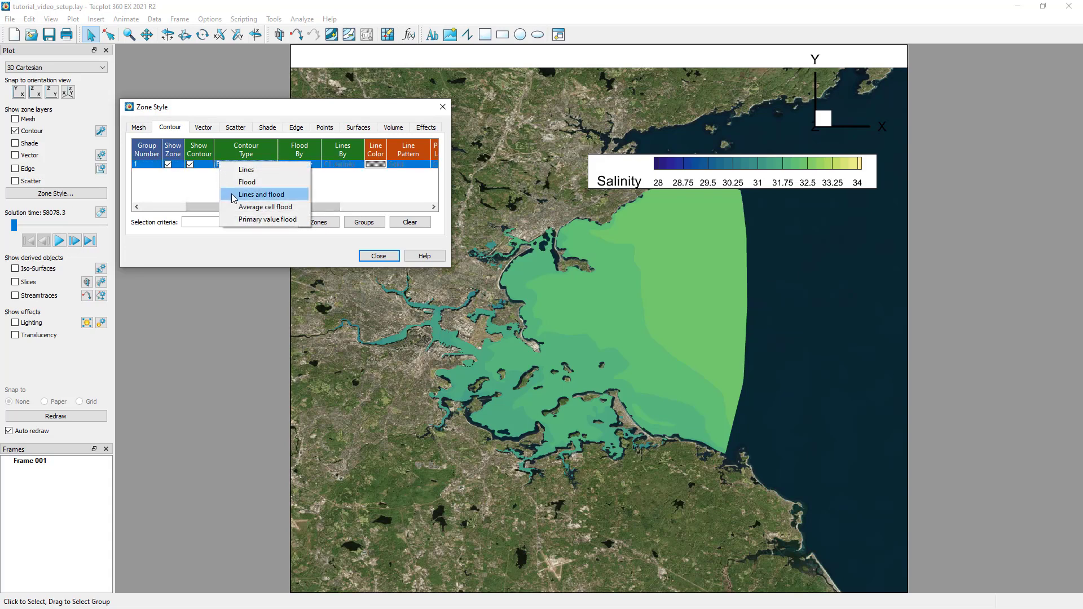
left_click(260, 193)
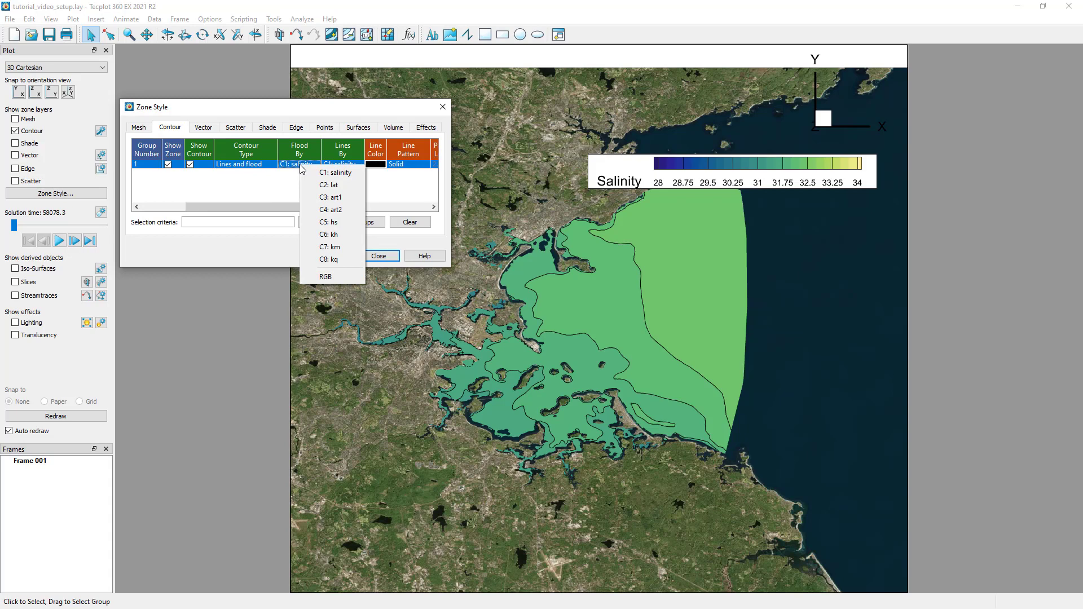
left_click(335, 173)
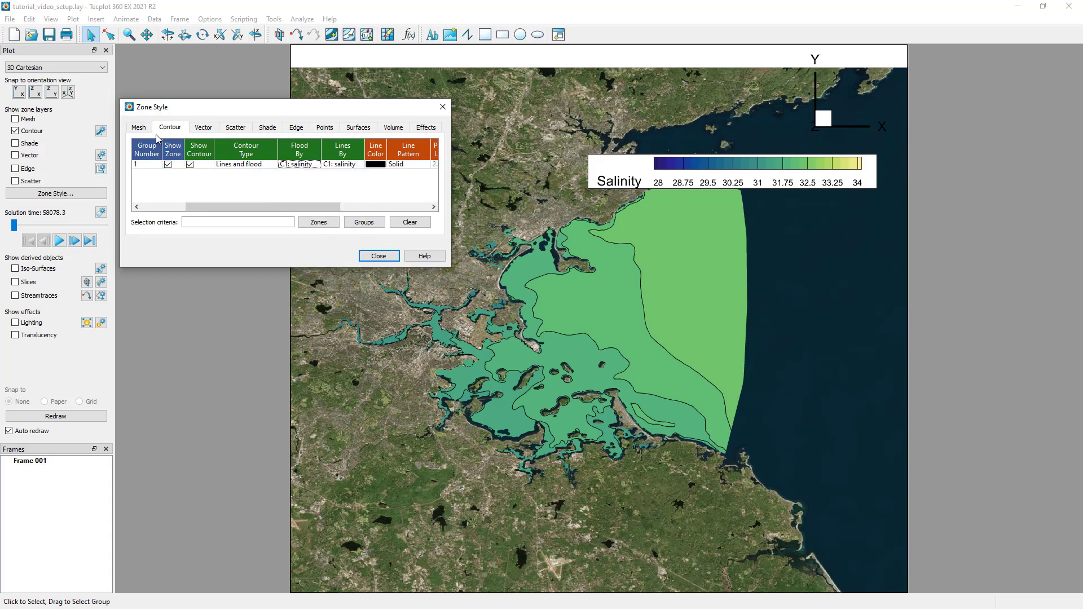
left_click(235, 126)
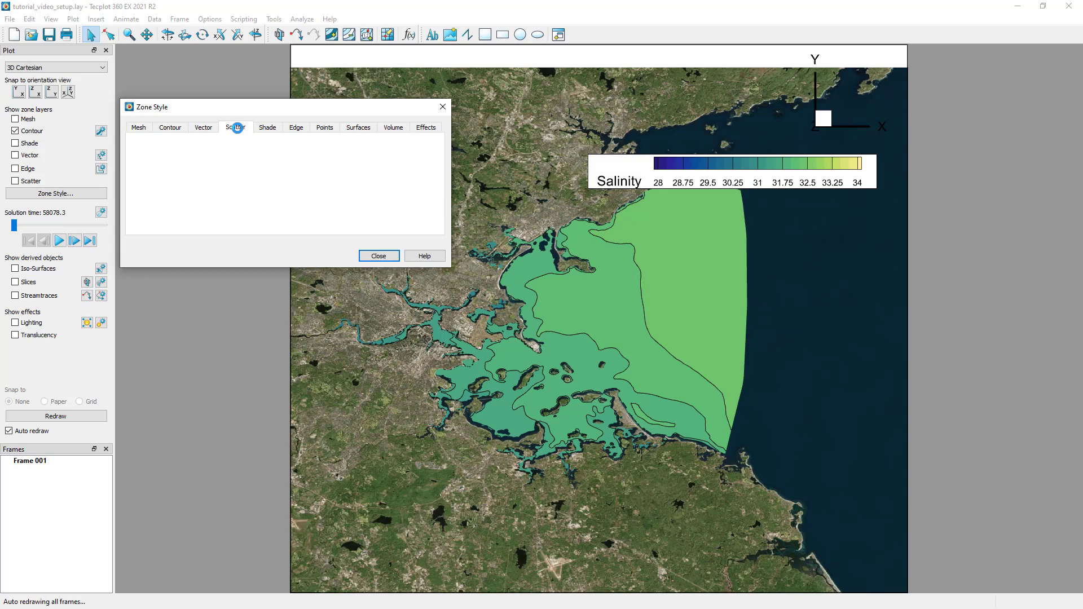
left_click(235, 127)
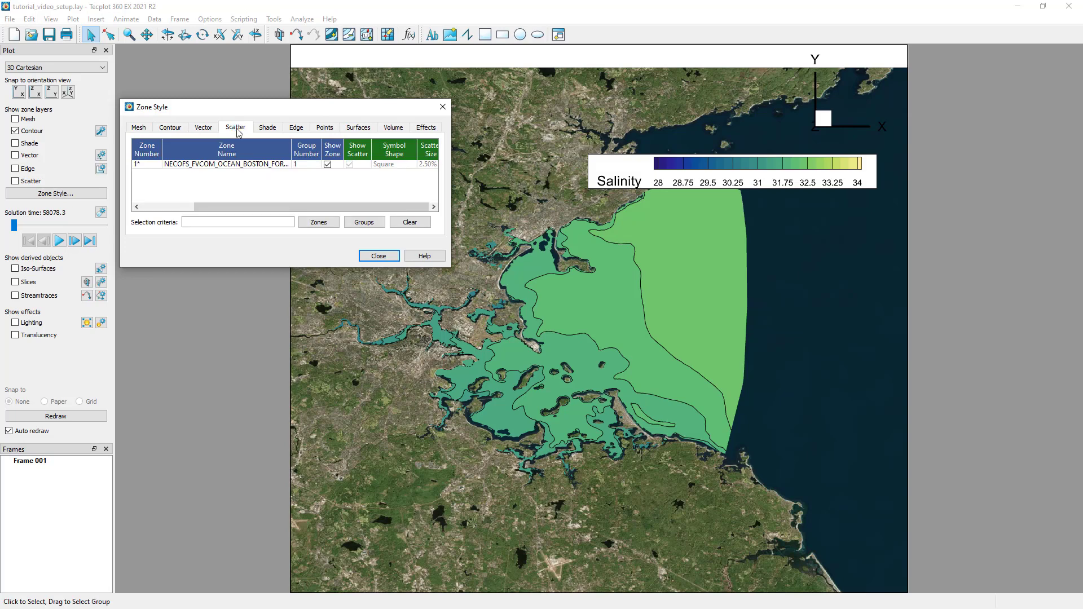
left_click(138, 127)
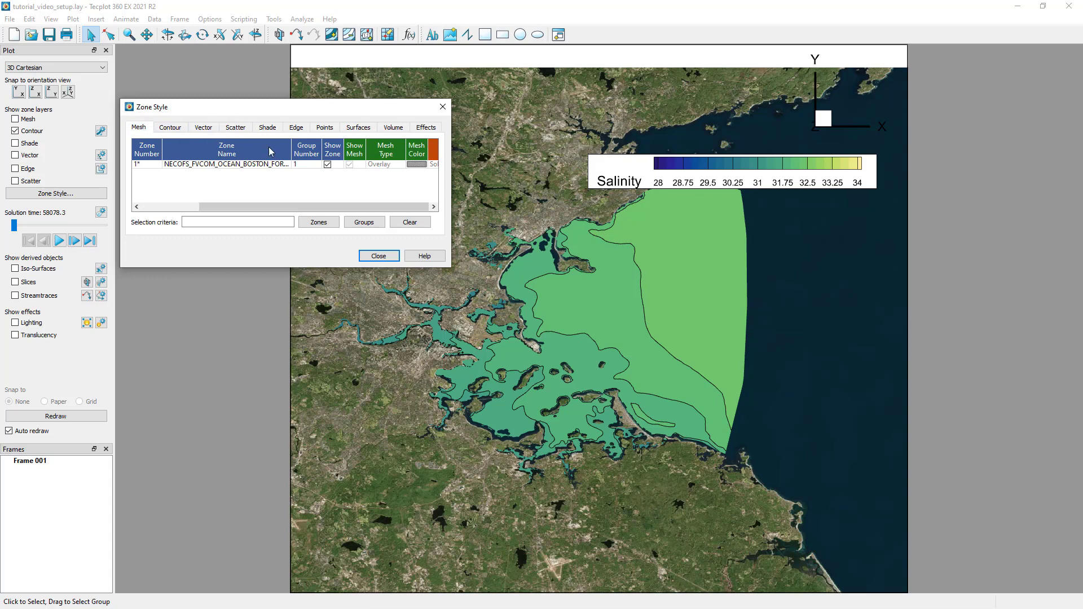
Colour the zone mesh by C2: lat, close Zone Style, and toggle the Mesh layer.
left_click(416, 164)
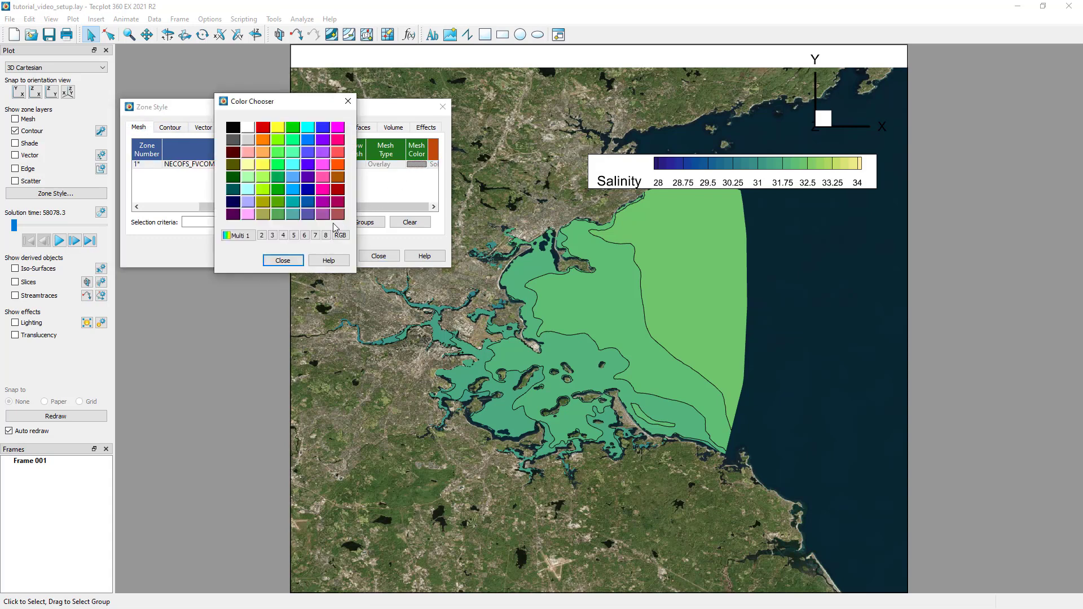
mouse_move(247, 258)
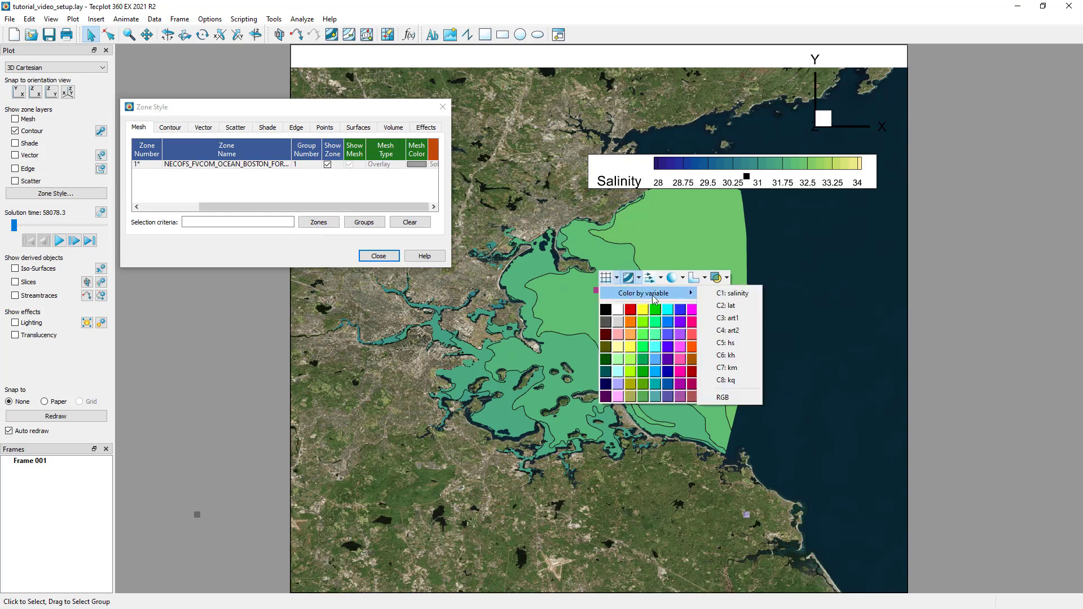
left_click(727, 305)
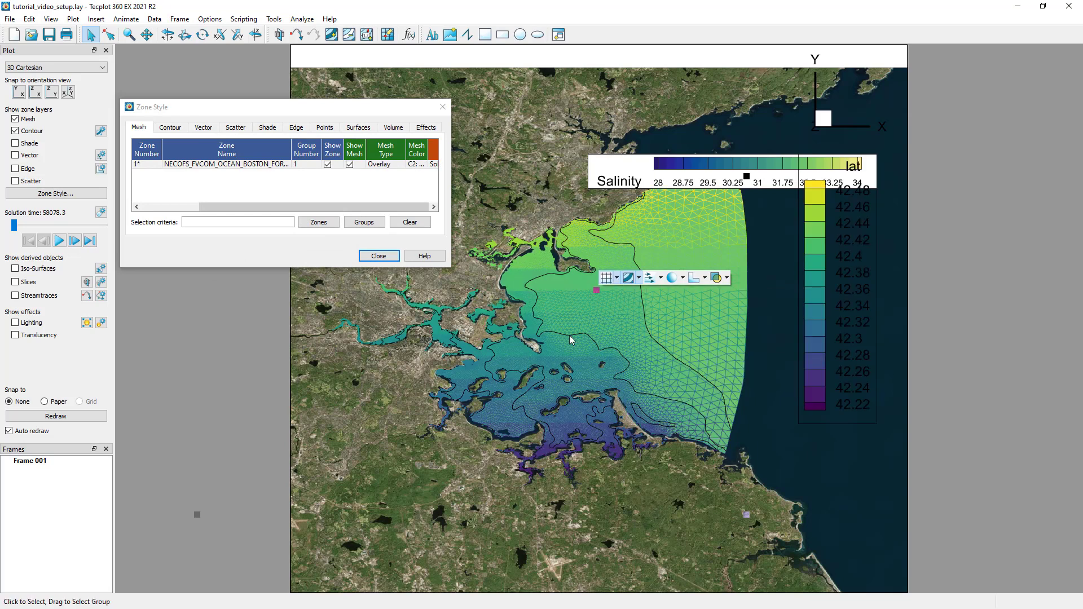
left_click(379, 256)
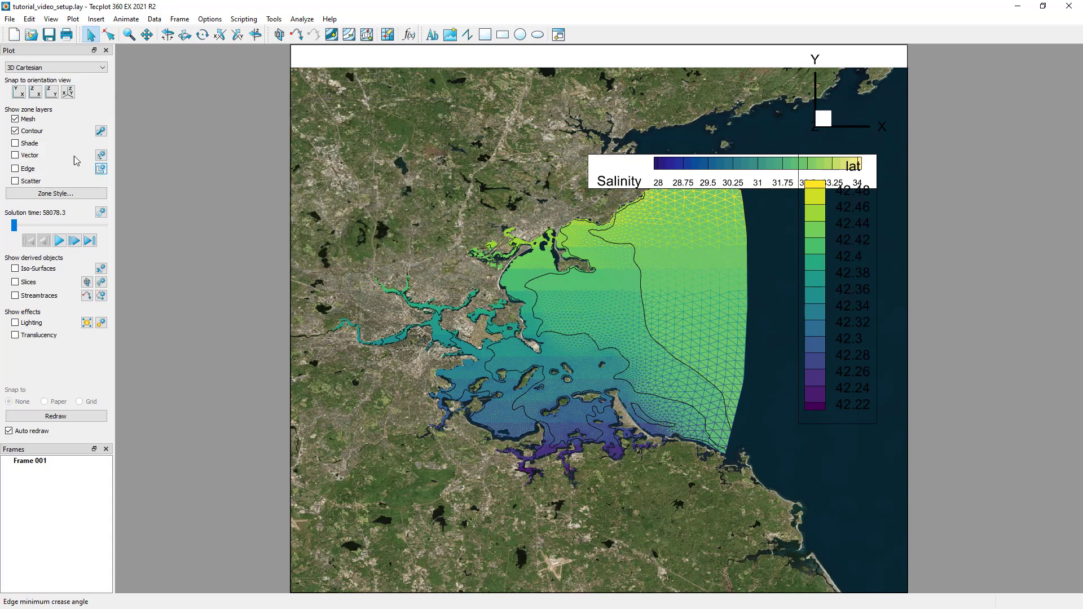
left_click(16, 130)
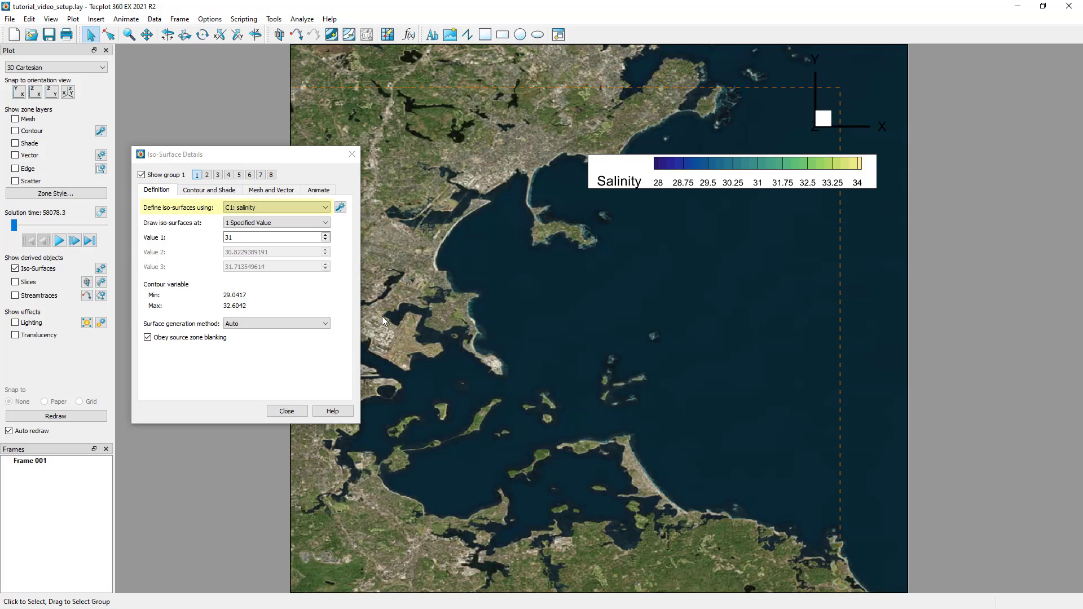
Raise the salinity iso-surface value to about 32.14 with the spinner.
left_click(326, 234)
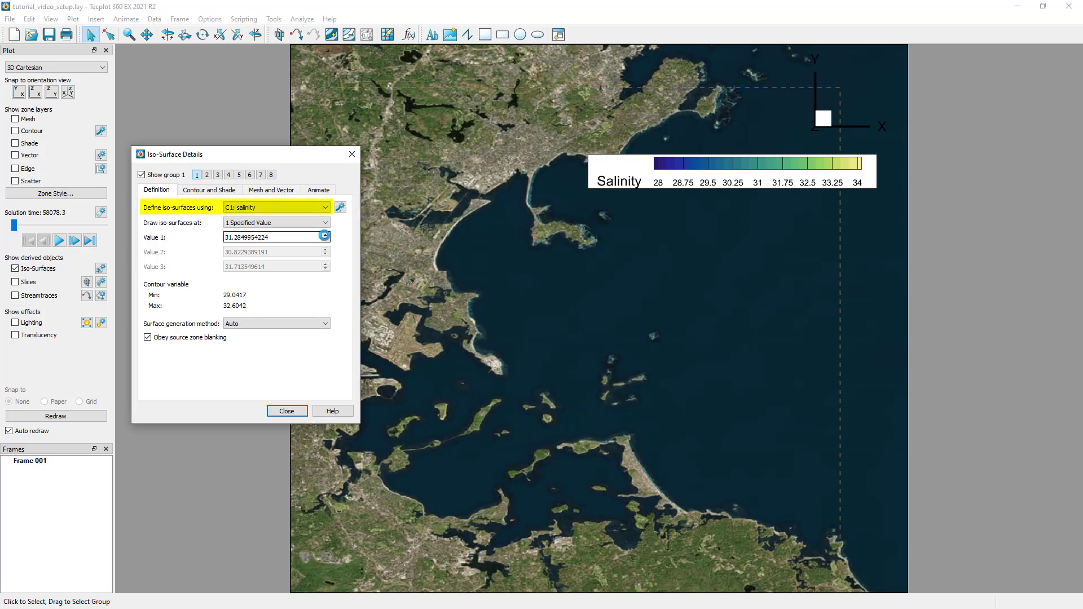
left_click(326, 235)
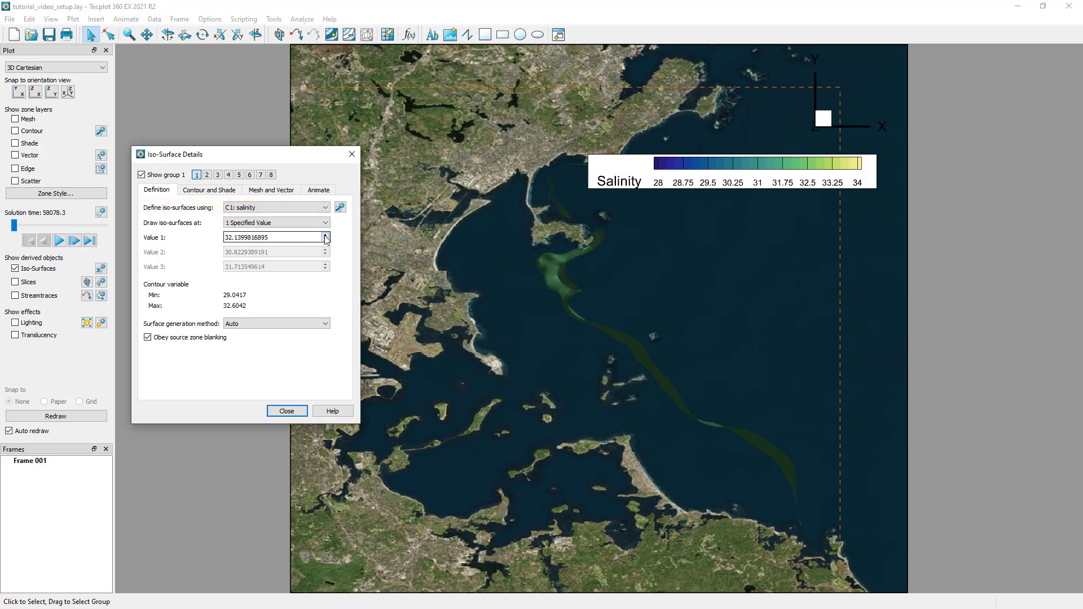
left_click(326, 235)
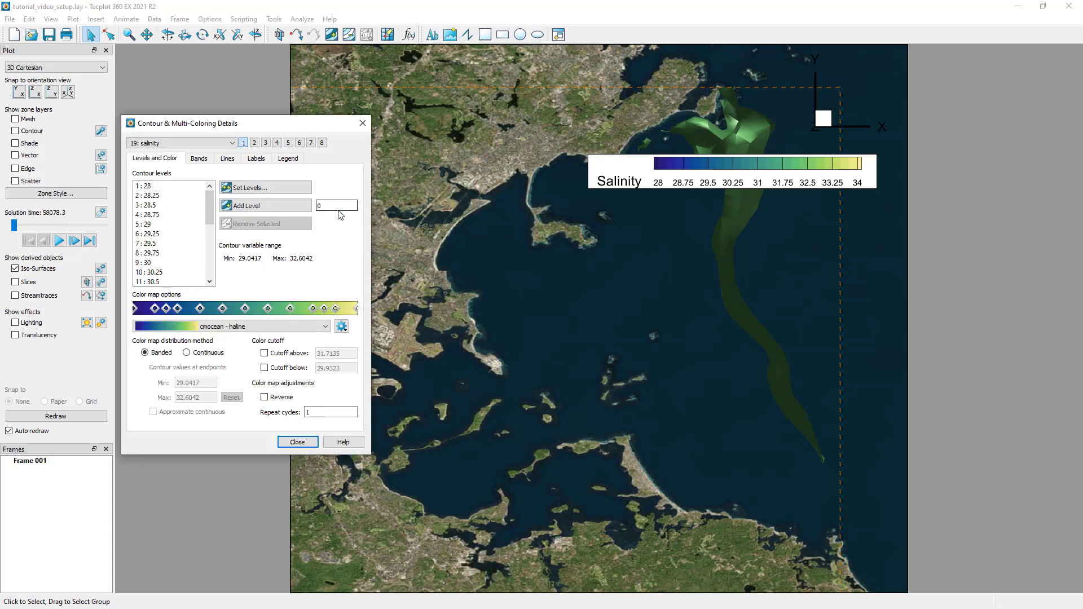
mouse_move(344, 236)
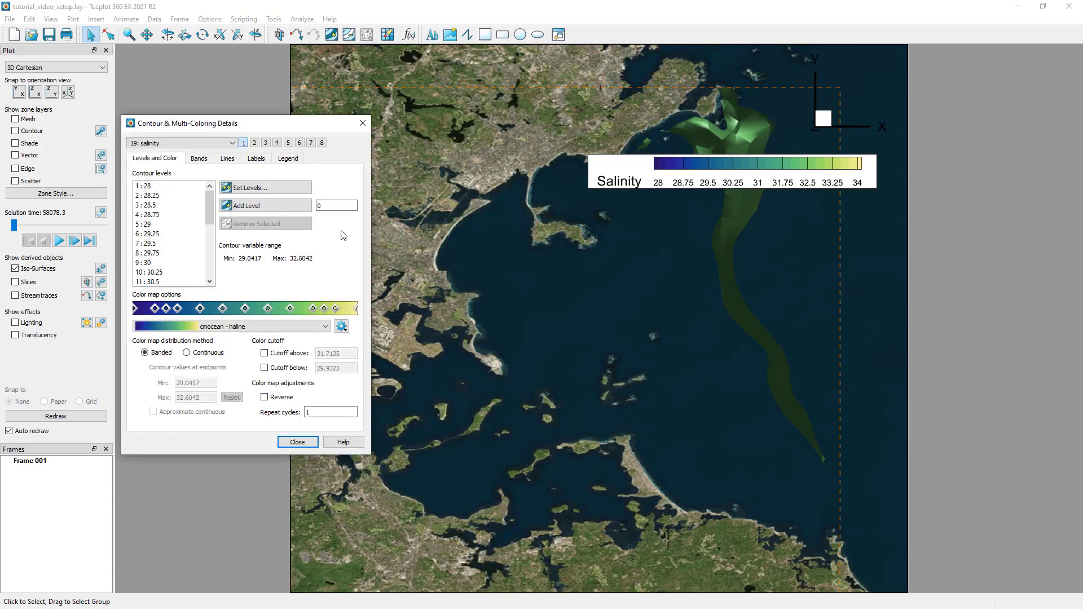